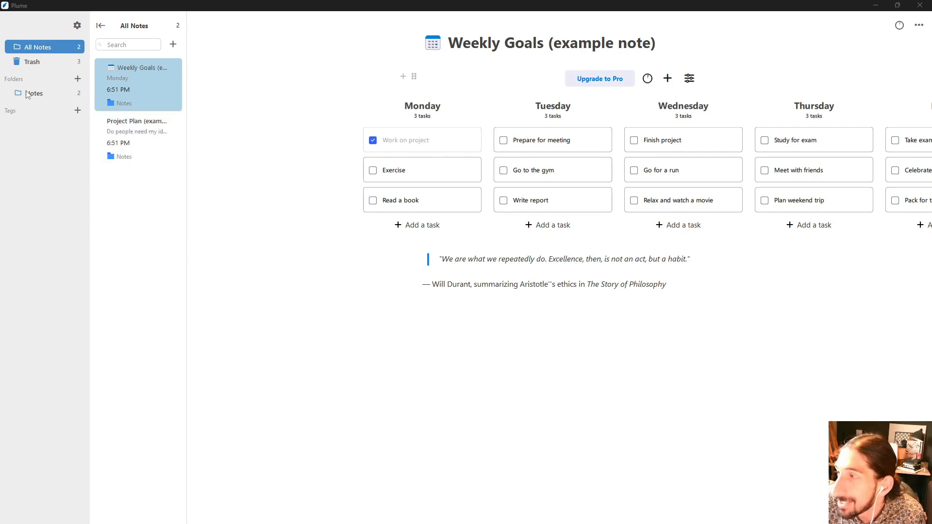
mouse_move(58, 94)
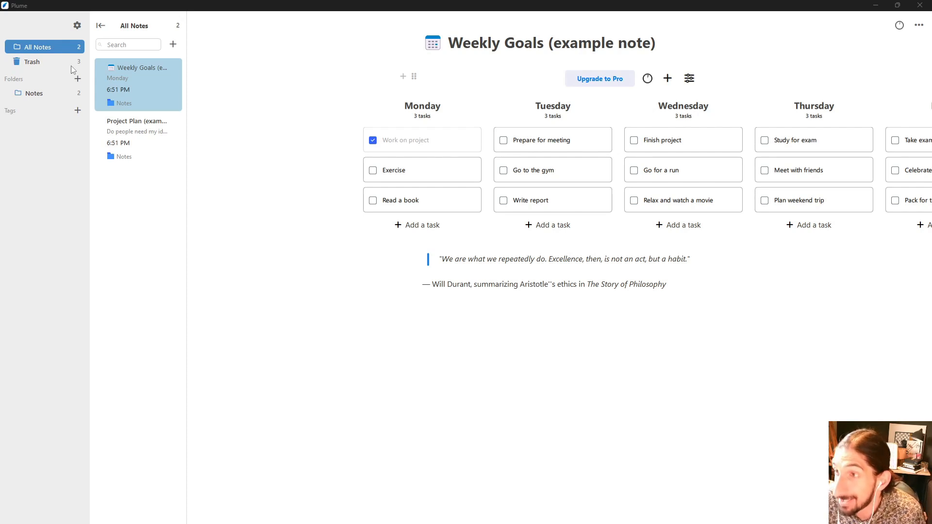
mouse_move(57, 94)
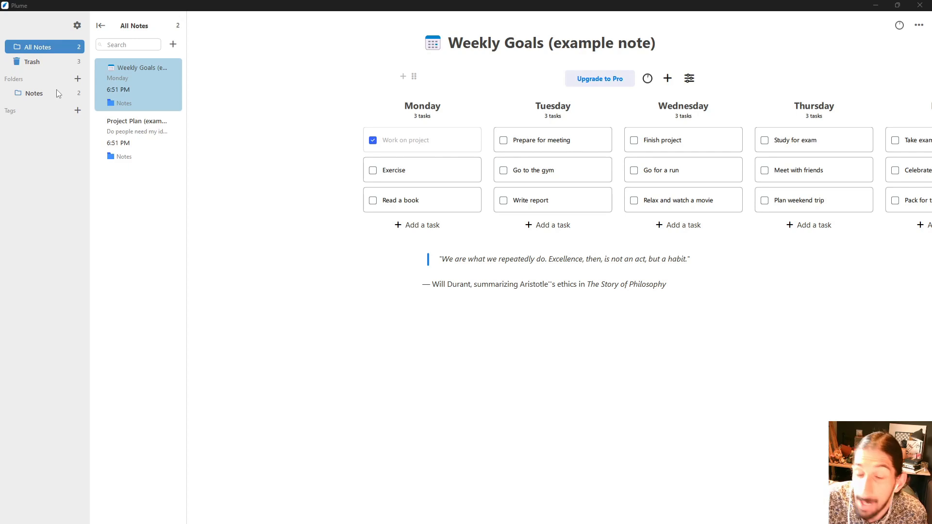
mouse_move(645, 82)
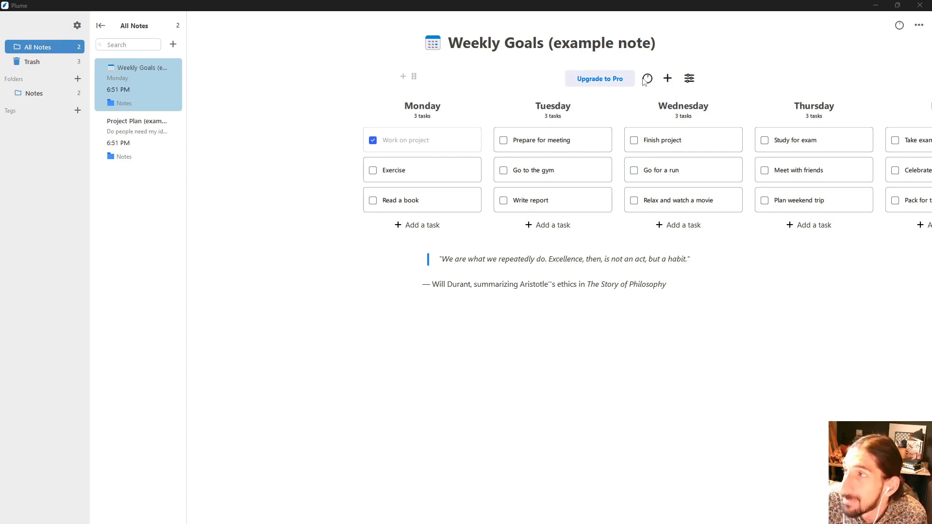
mouse_move(650, 88)
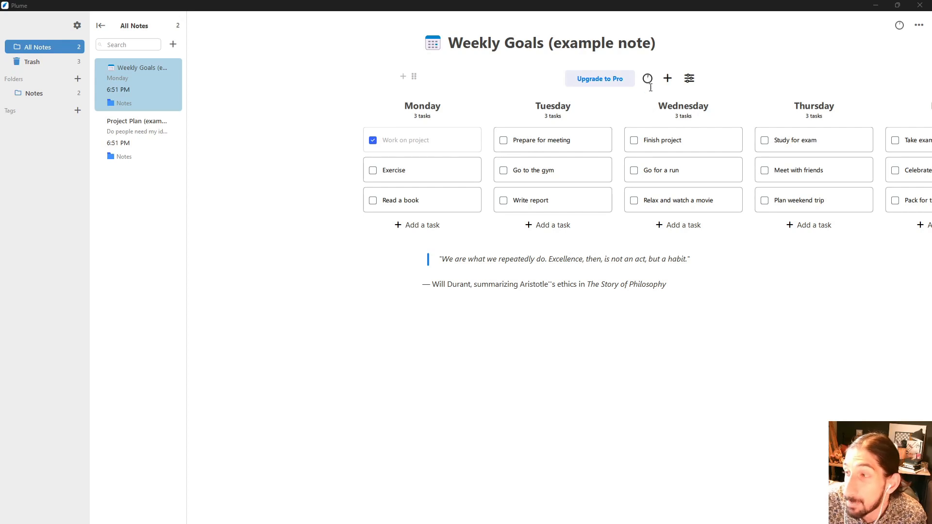
mouse_move(63, 118)
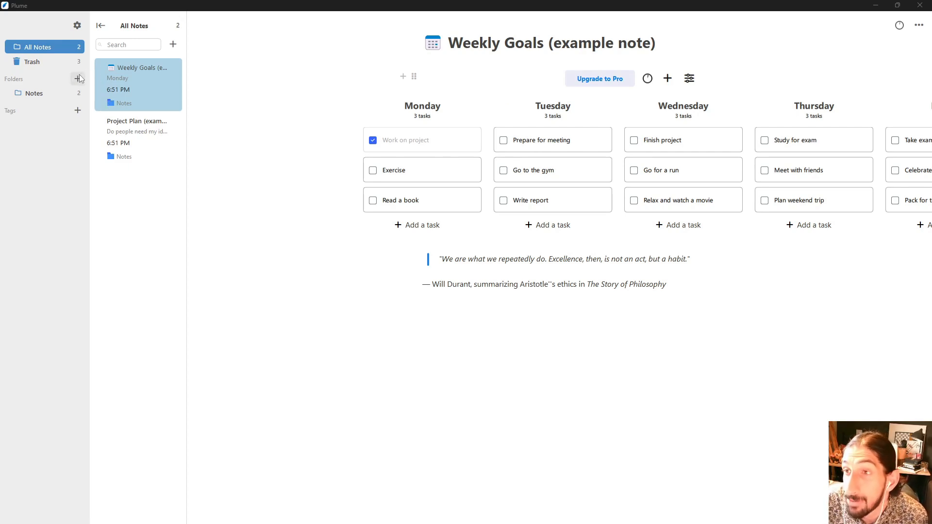
mouse_move(86, 85)
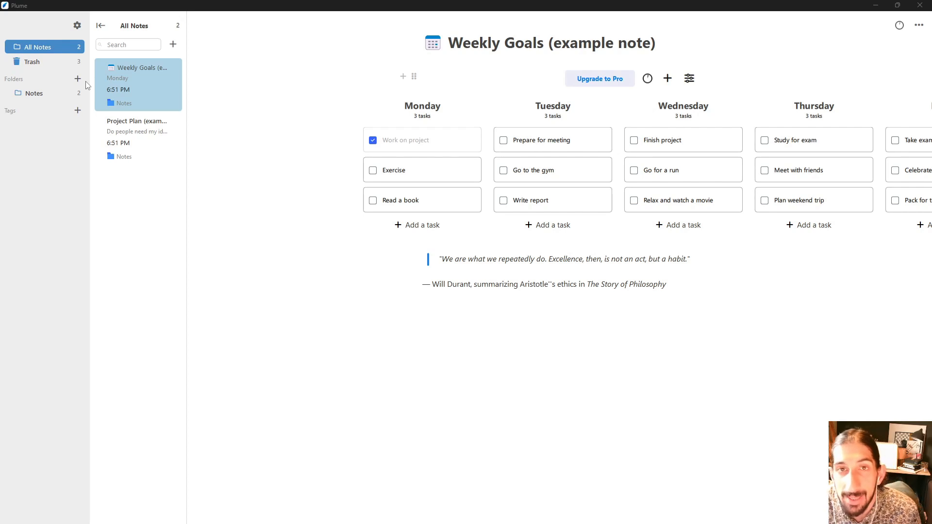
mouse_move(133, 70)
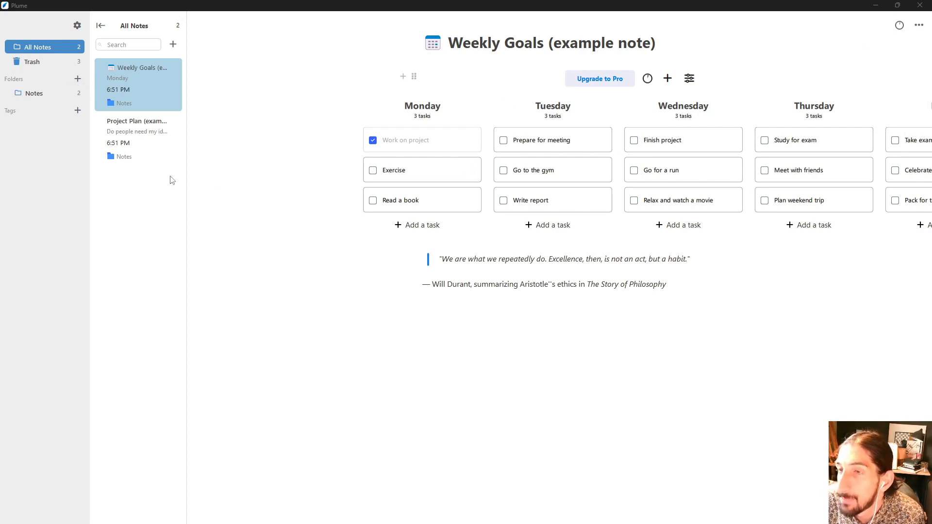
mouse_move(195, 136)
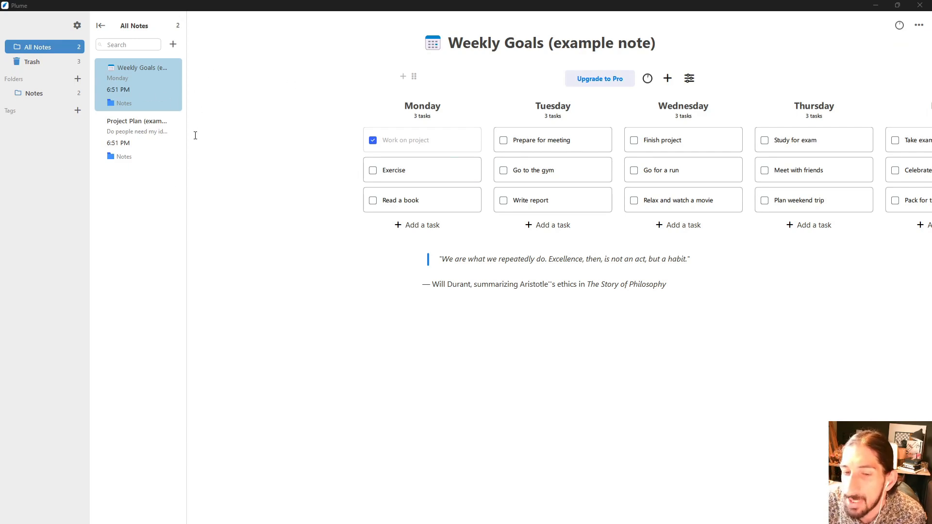
mouse_move(62, 79)
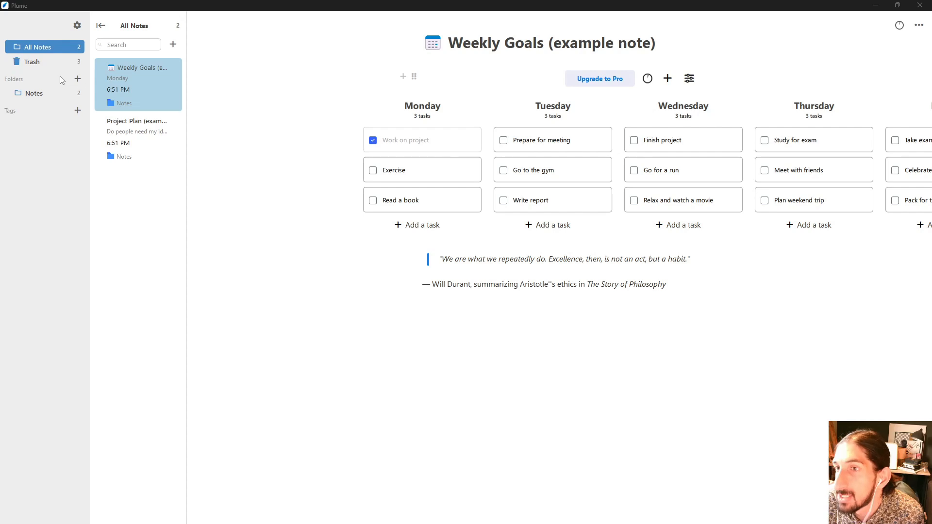
- Create a new tag and a new folder in the sidebar, then delete the new folder
left_click(77, 111)
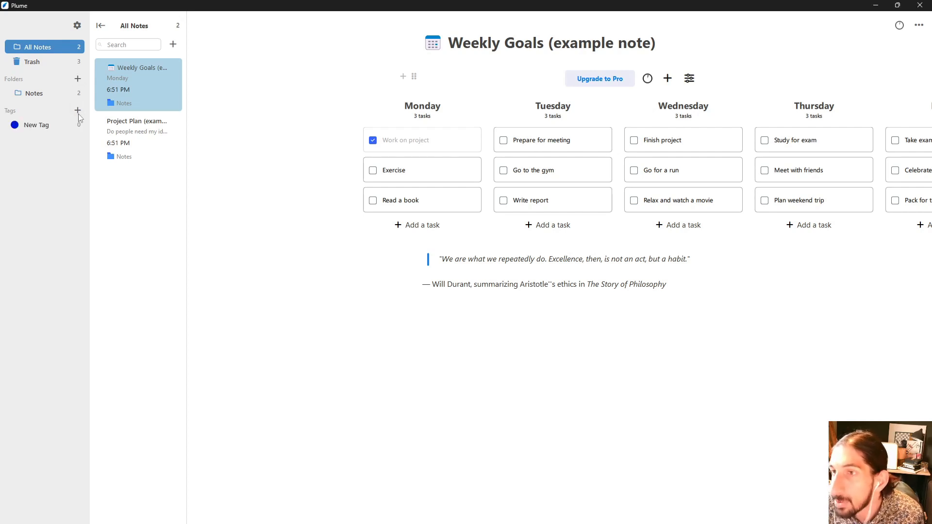
left_click(78, 125)
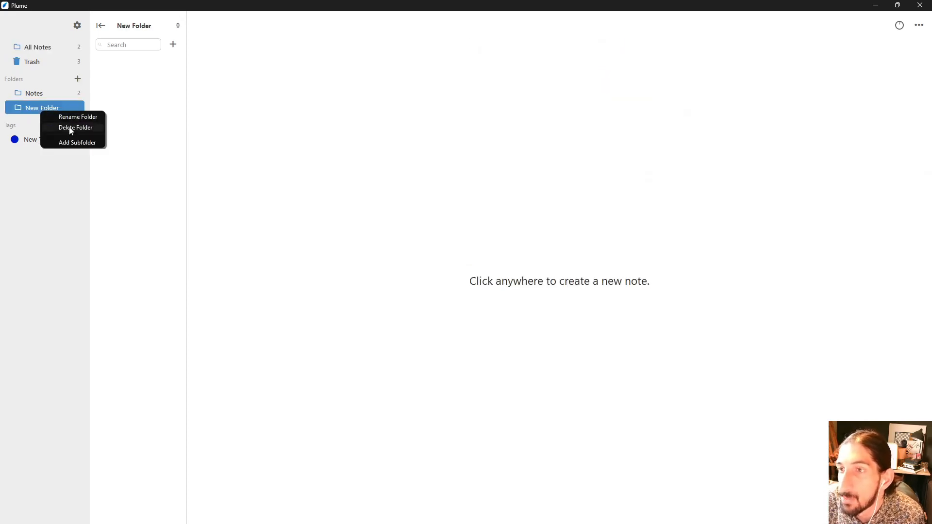
left_click(76, 127)
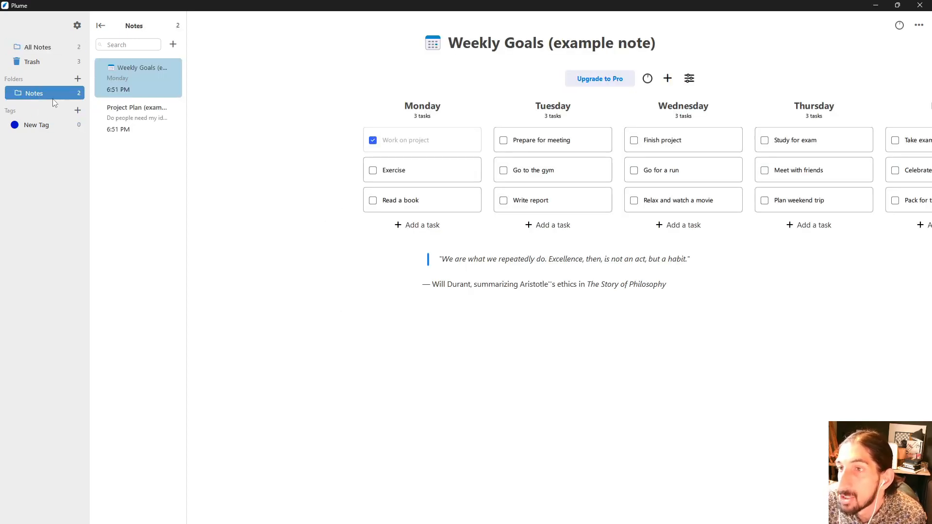
- Delete the new tag, look through the trashed notes, and return to the Notes folder
right_click(36, 125)
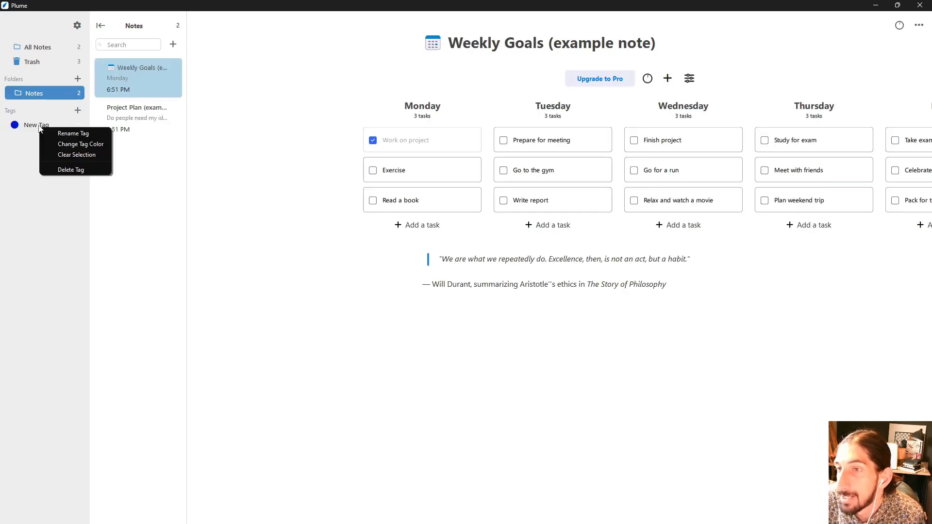
mouse_move(16, 126)
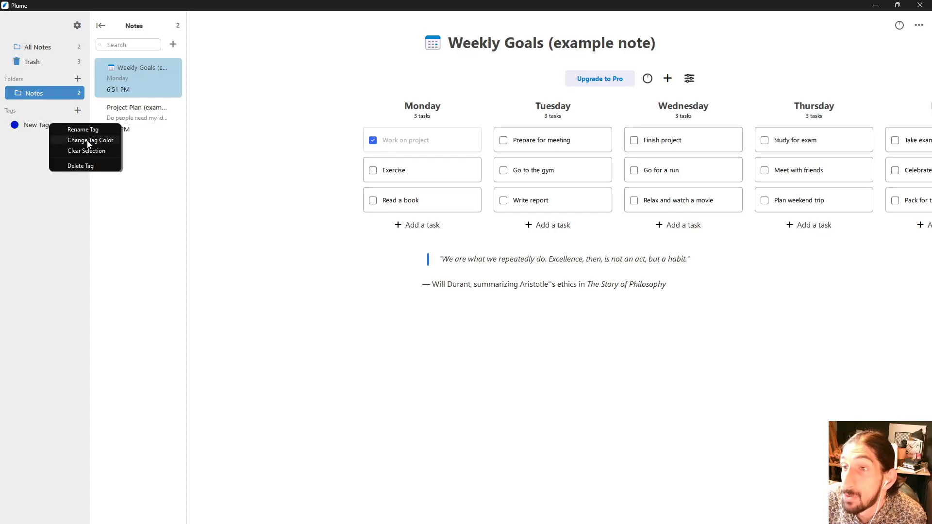
left_click(38, 47)
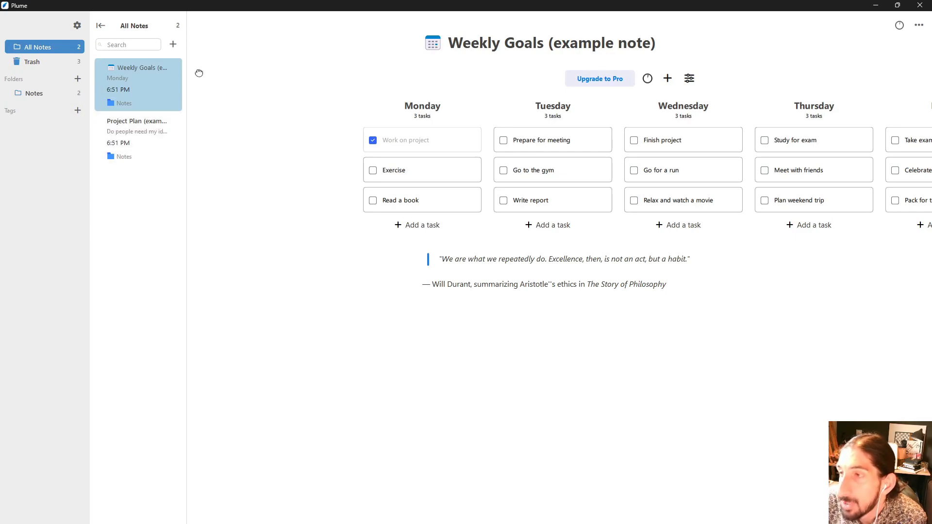
left_click(32, 62)
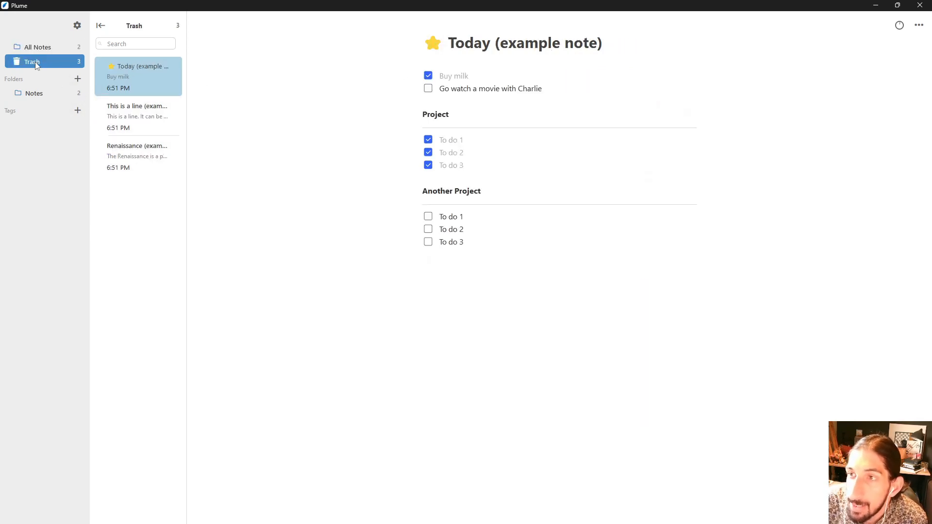
left_click(34, 93)
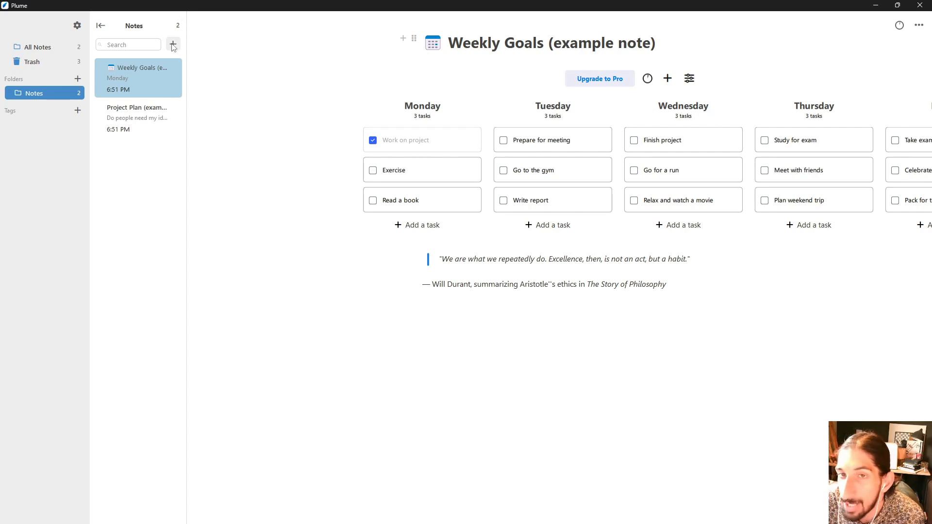
- Add a blank note to the Notes folder and bring up its block type list with '/'
left_click(173, 43)
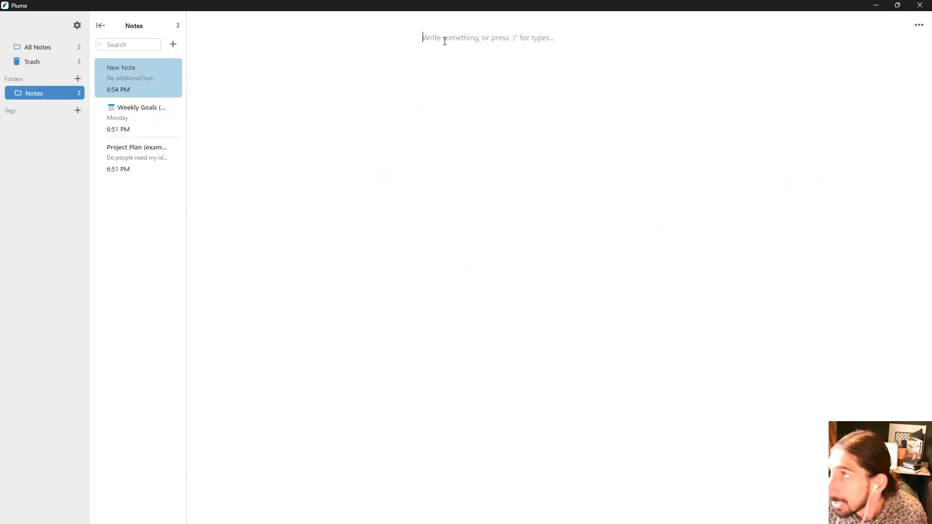
type("#\"#")
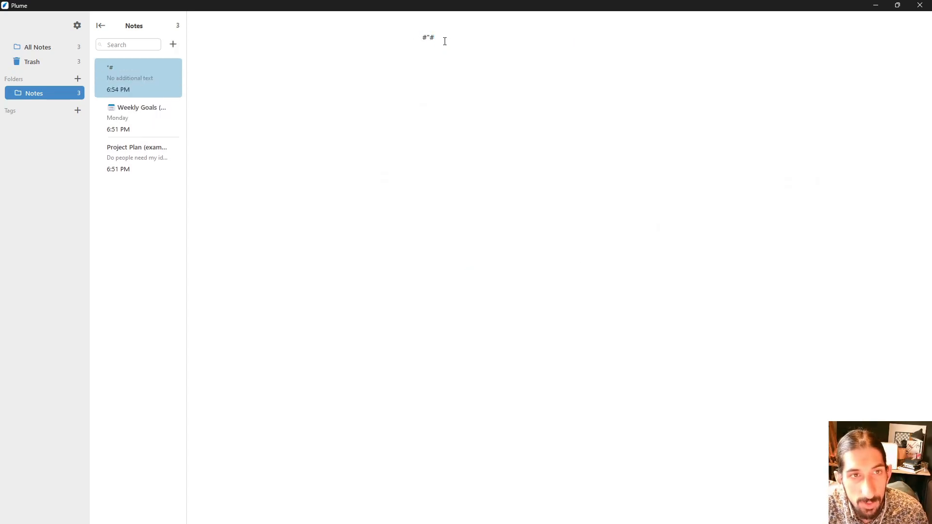
type("v")
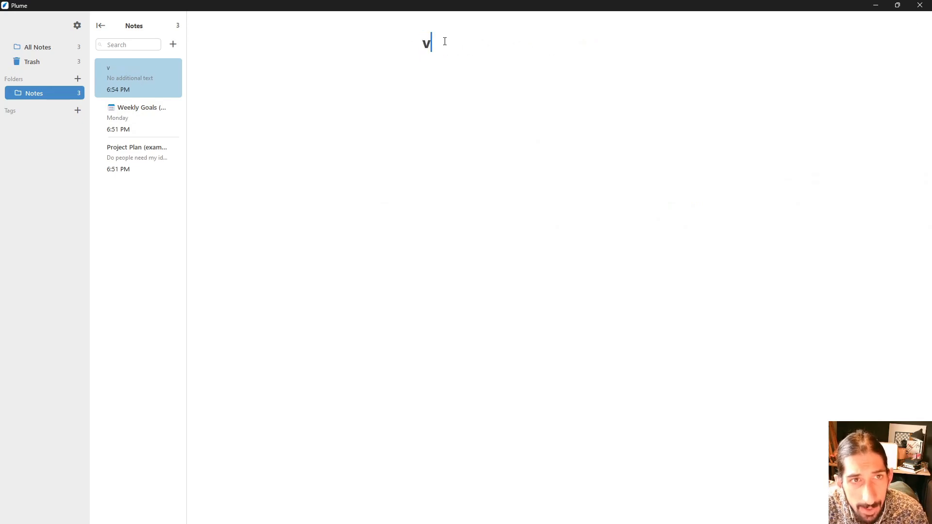
key("backspace")
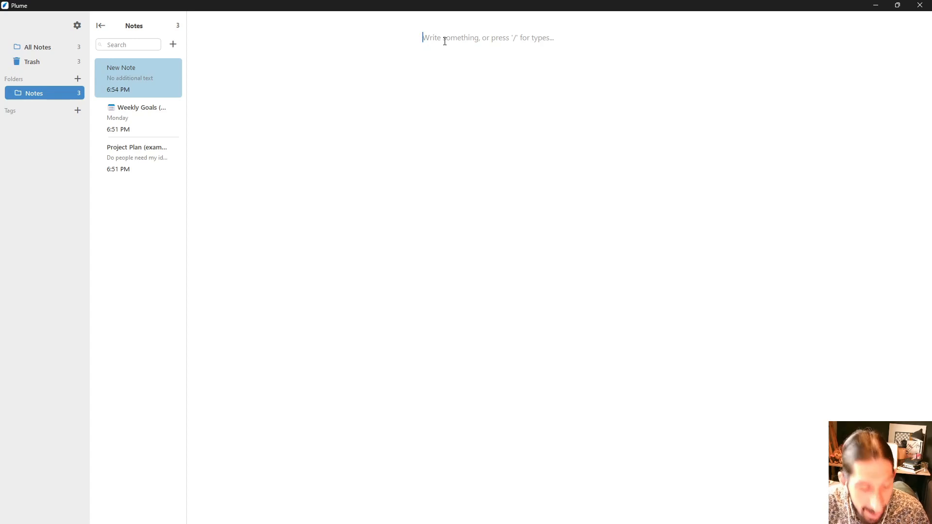
type("/")
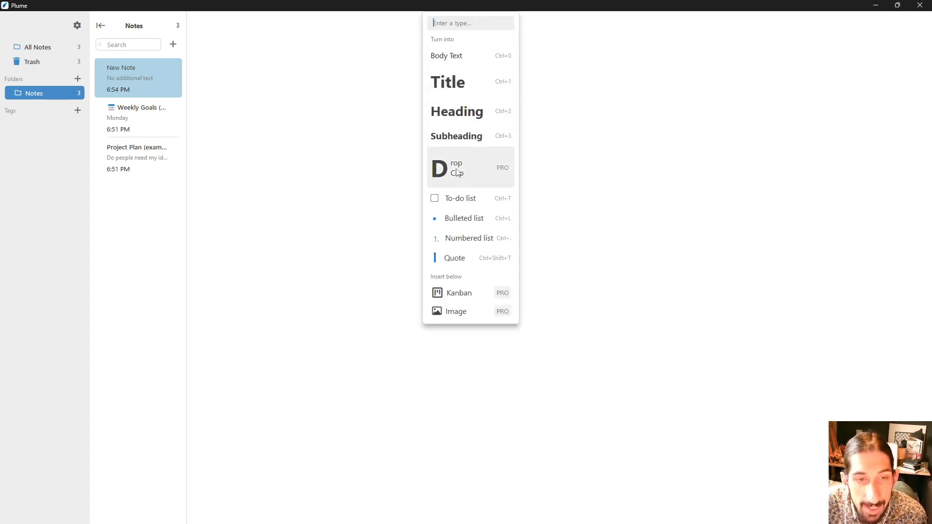
mouse_move(464, 315)
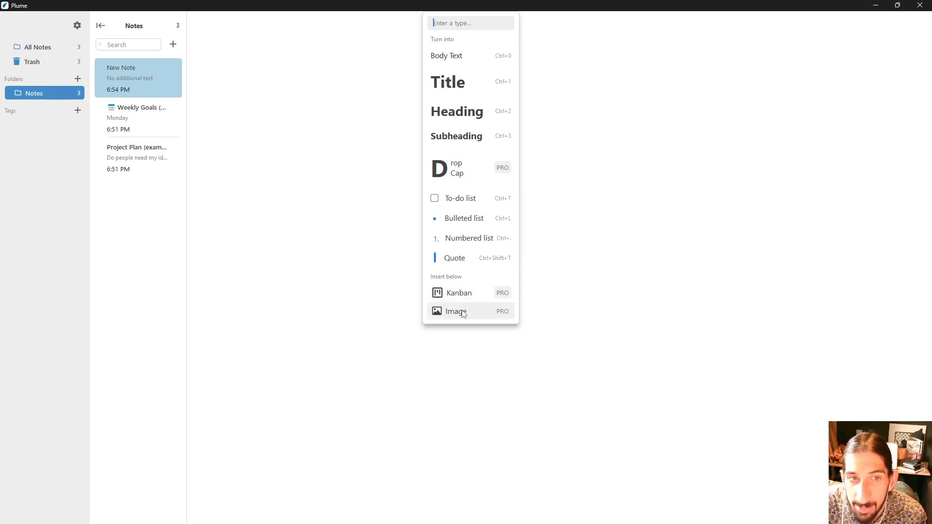
mouse_move(468, 168)
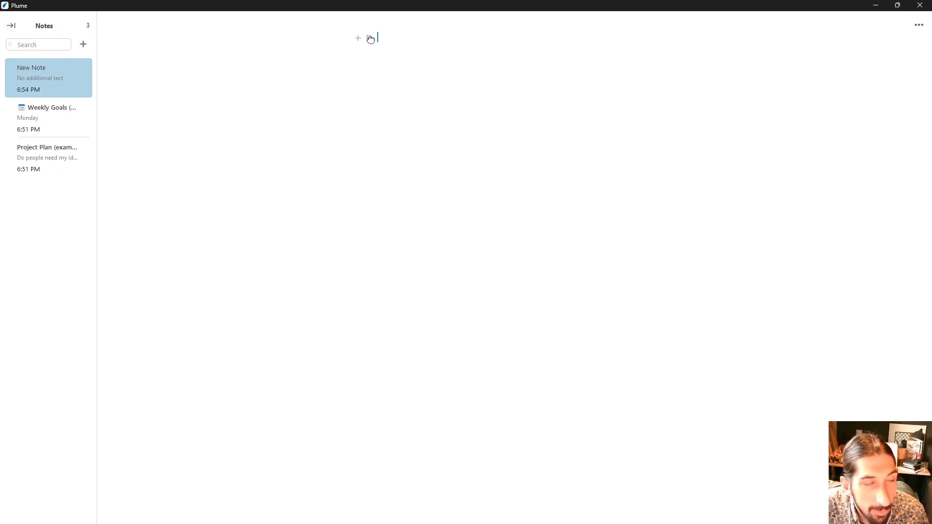
- Write a line of filler text 'hklhggghkllfhlgh' in the empty note body
left_click(358, 38)
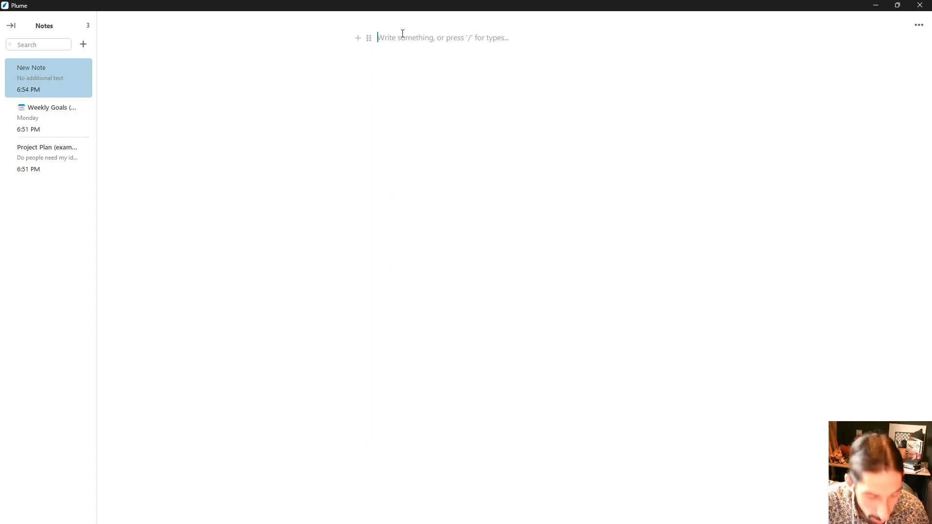
type("hklhggghkllfhlgh")
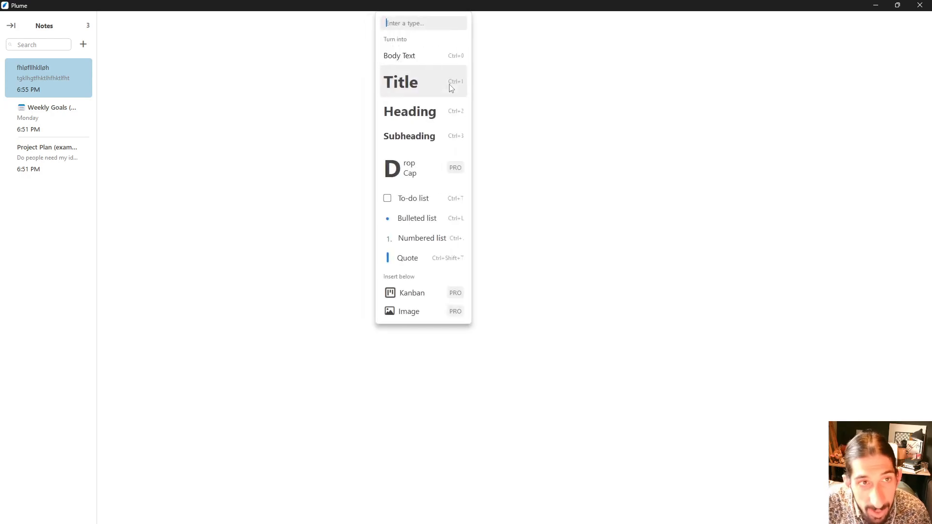
- Start a to-do list whose first item reads 'Go for a walk'
left_click(412, 198)
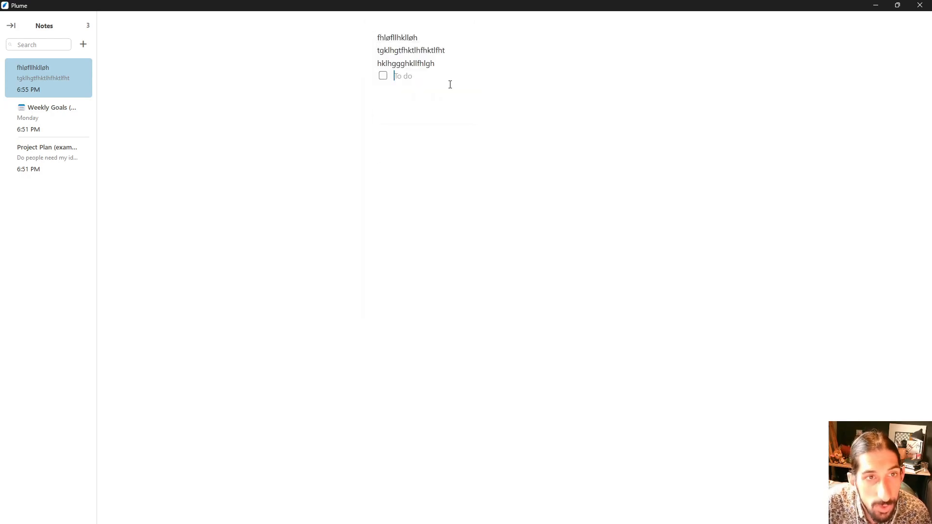
type("Go")
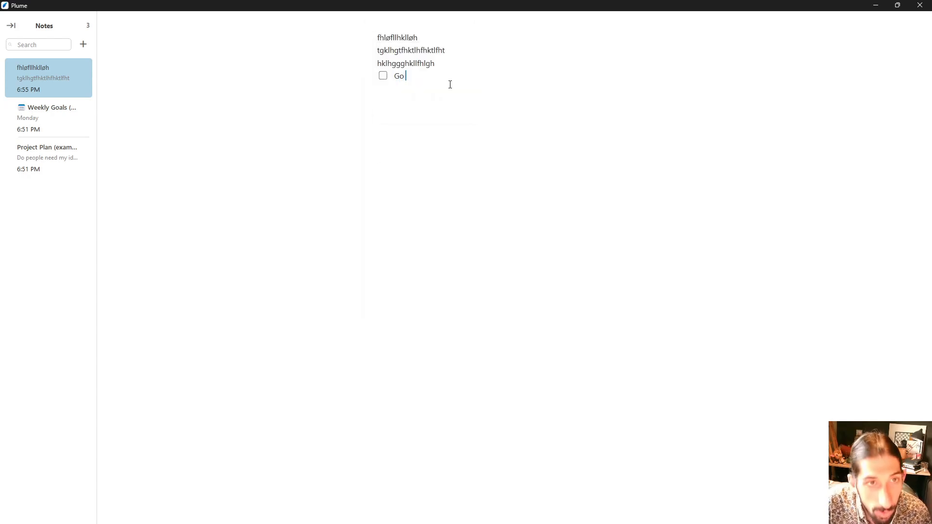
type("for a walk")
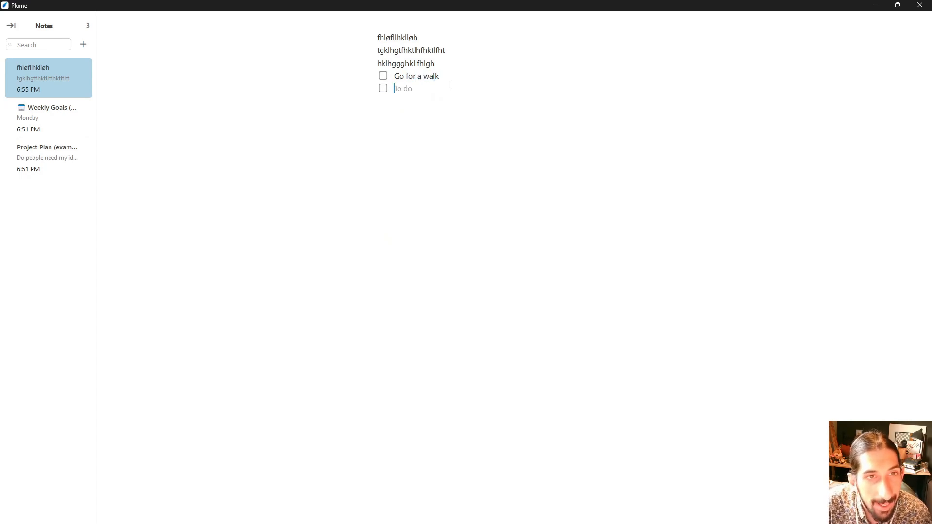
- Add a second to-do item, correcting 'Take trash' to 'Take out trash'
type("Take tra")
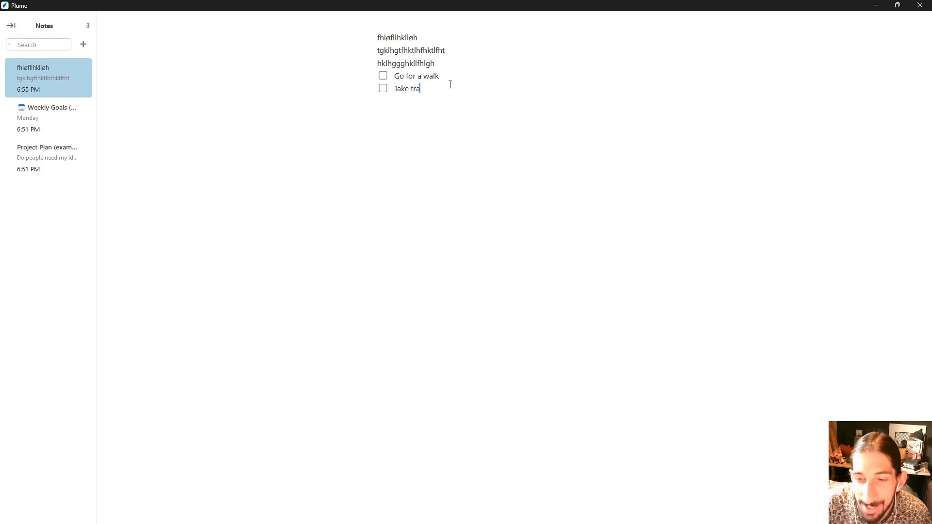
type("sh")
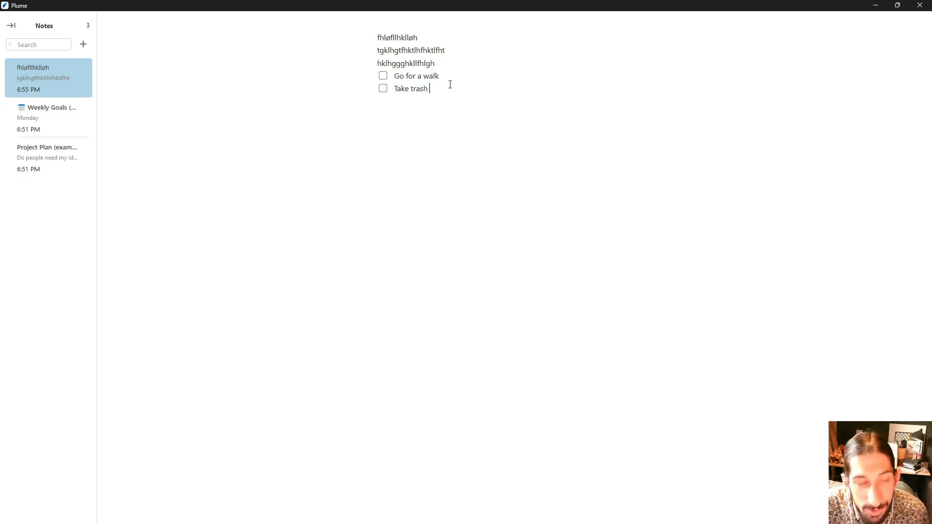
key("Backspace")
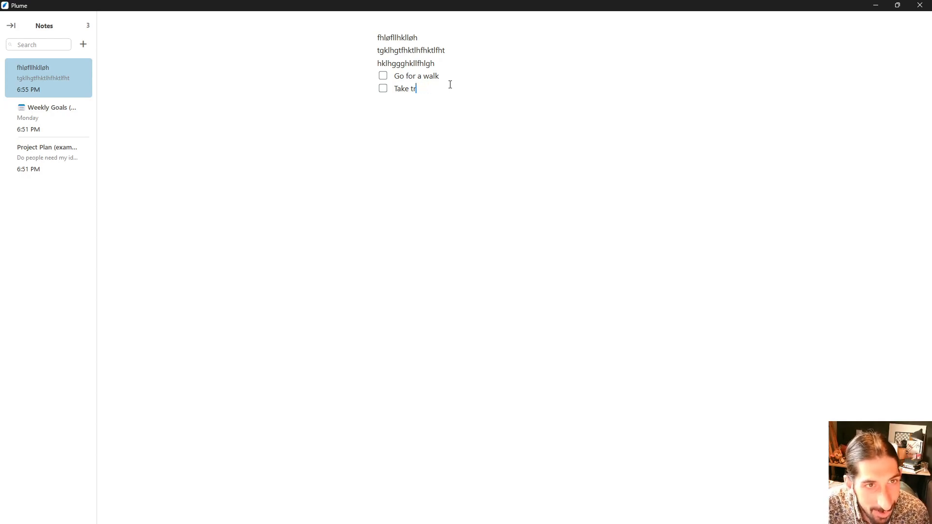
type("out")
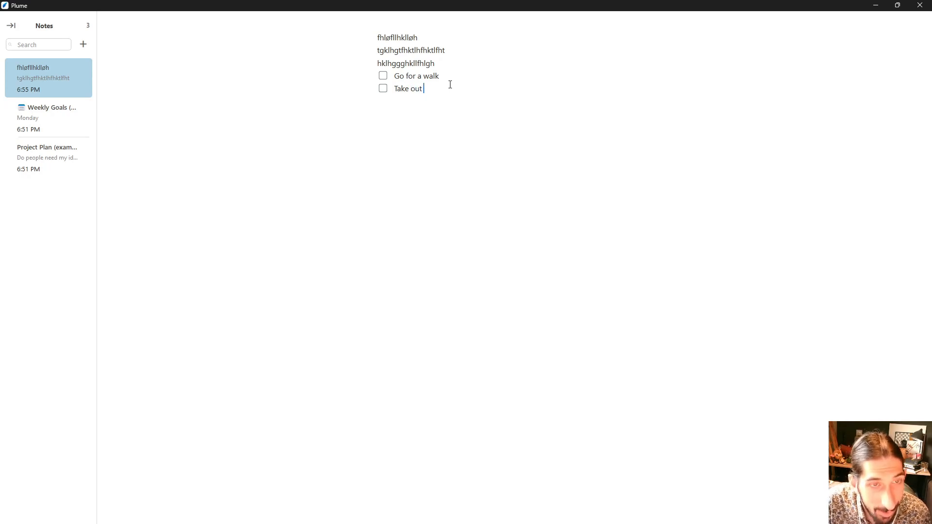
type("trash")
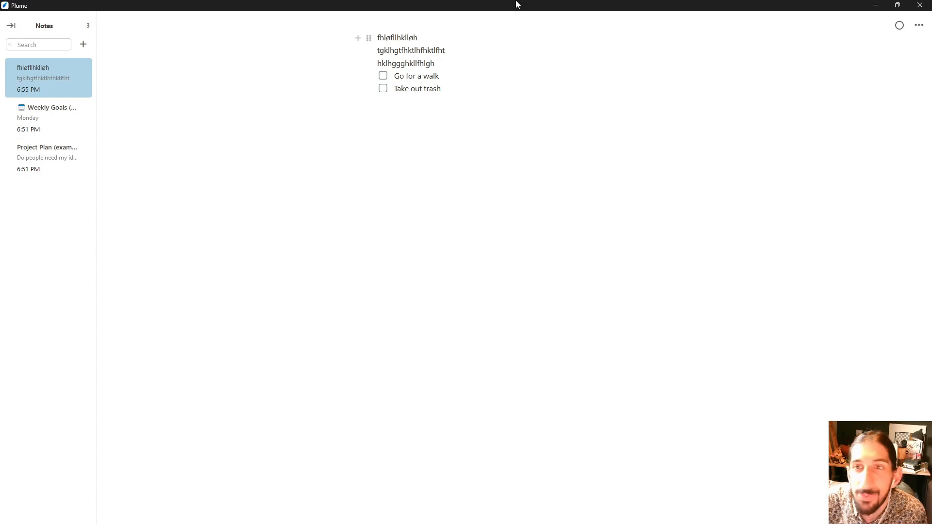
- Tick off 'Go for a walk' and check the task summary shows one of two done
left_click(899, 25)
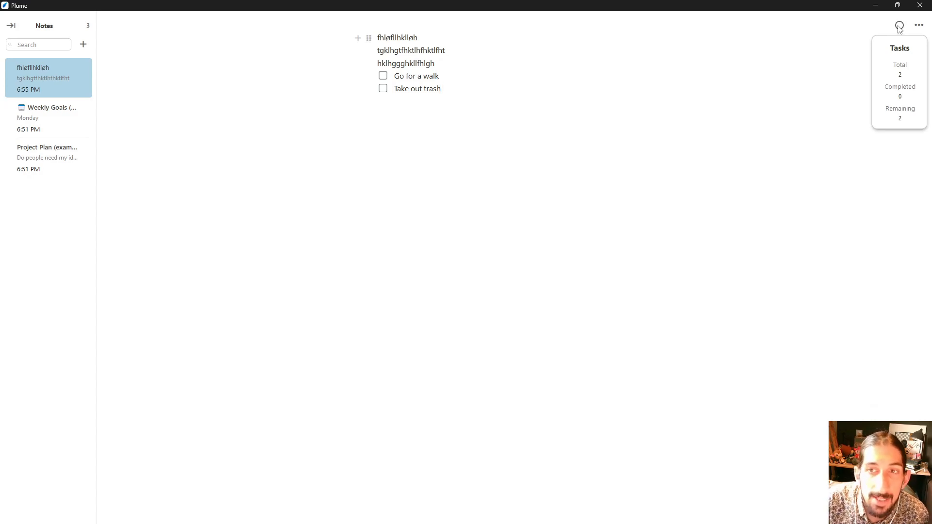
left_click(382, 76)
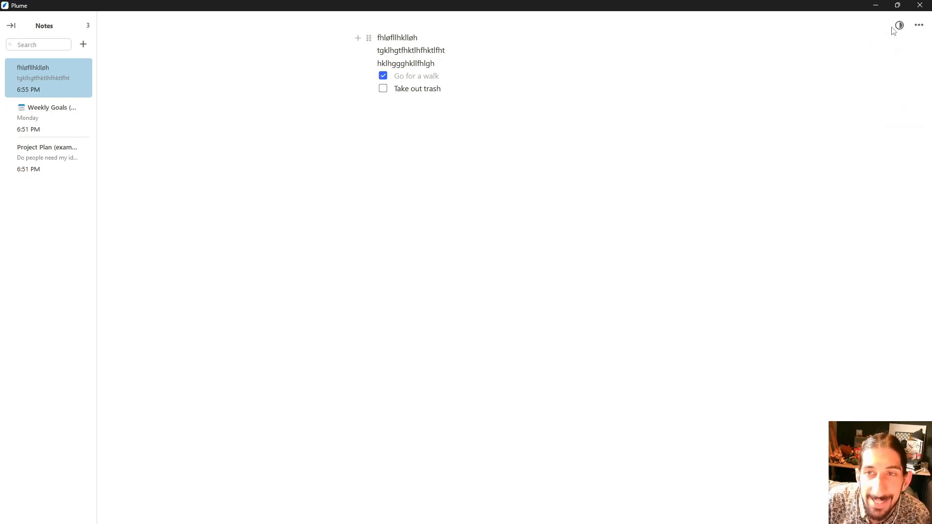
left_click(899, 25)
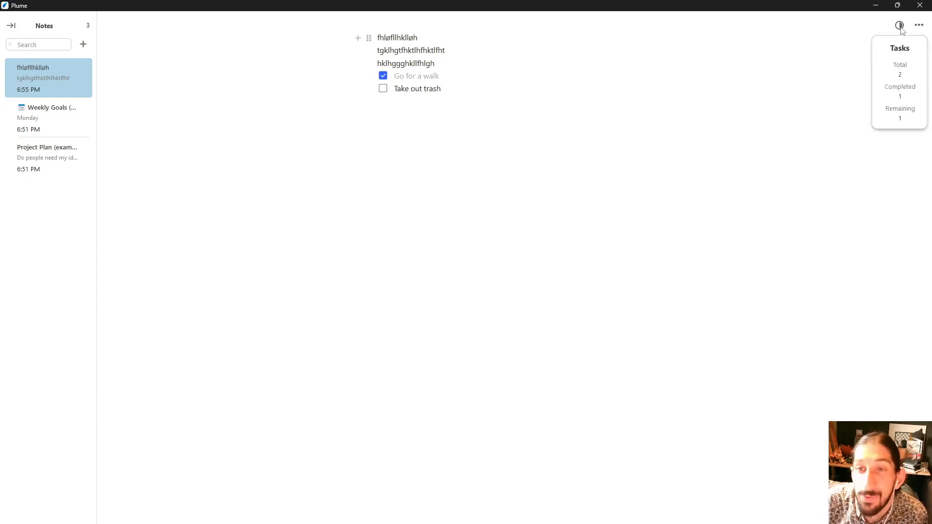
left_click(899, 25)
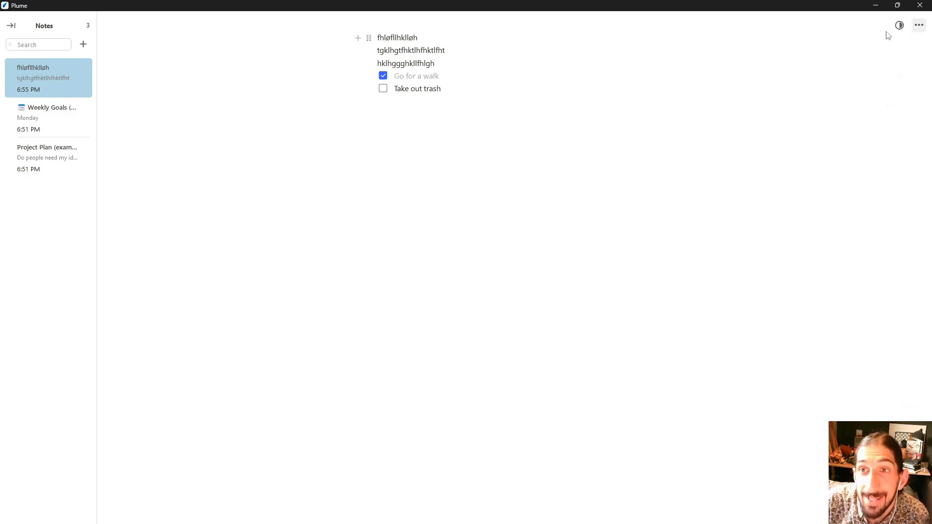
mouse_move(395, 89)
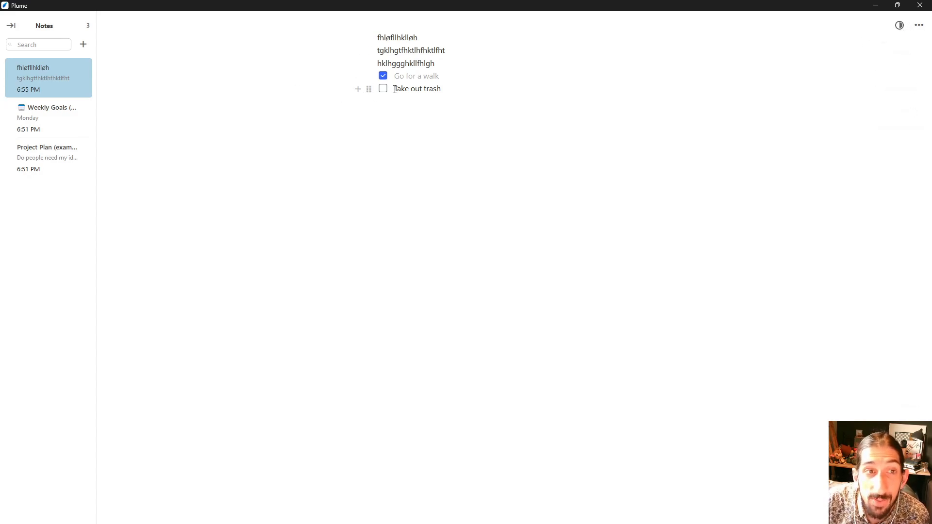
- Tick off 'Take out trash' so both tasks are complete, then view the task summary
left_click(383, 88)
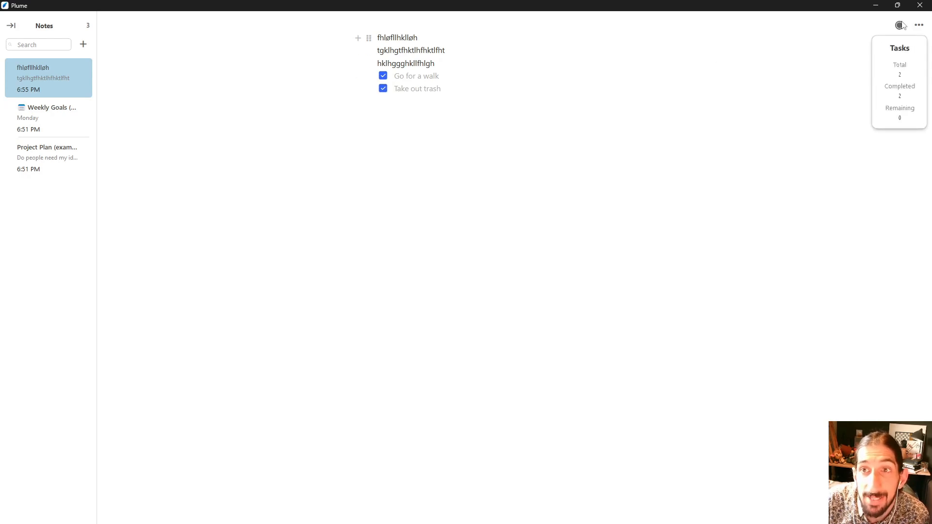
left_click(899, 25)
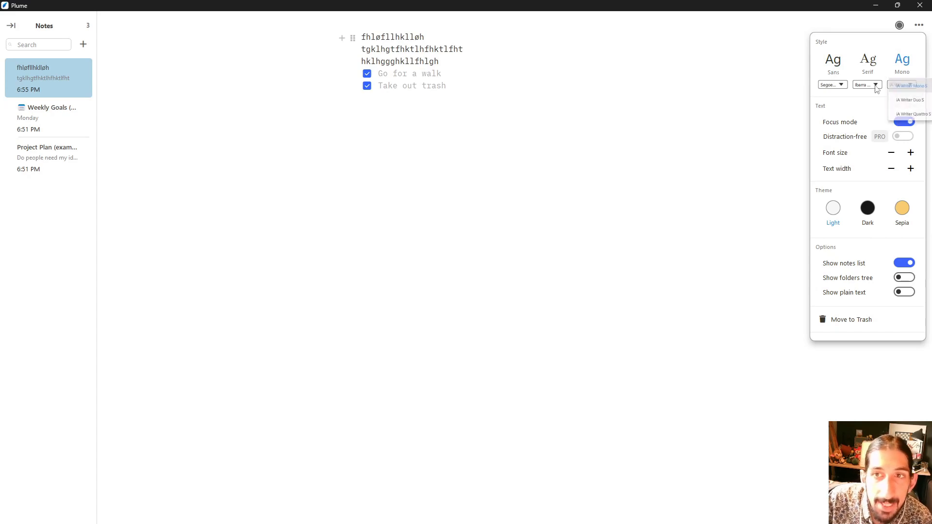
- Switch the note text from Mono back to the Sans style
left_click(833, 84)
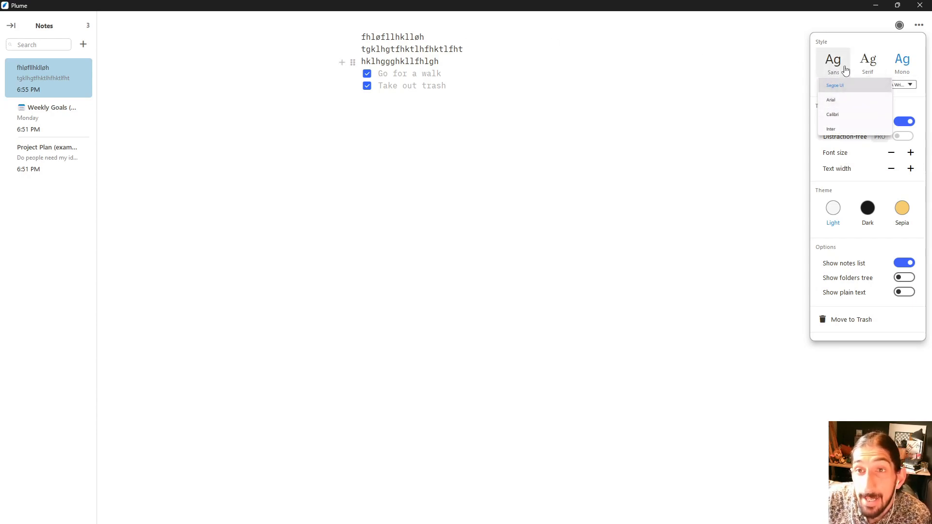
left_click(867, 62)
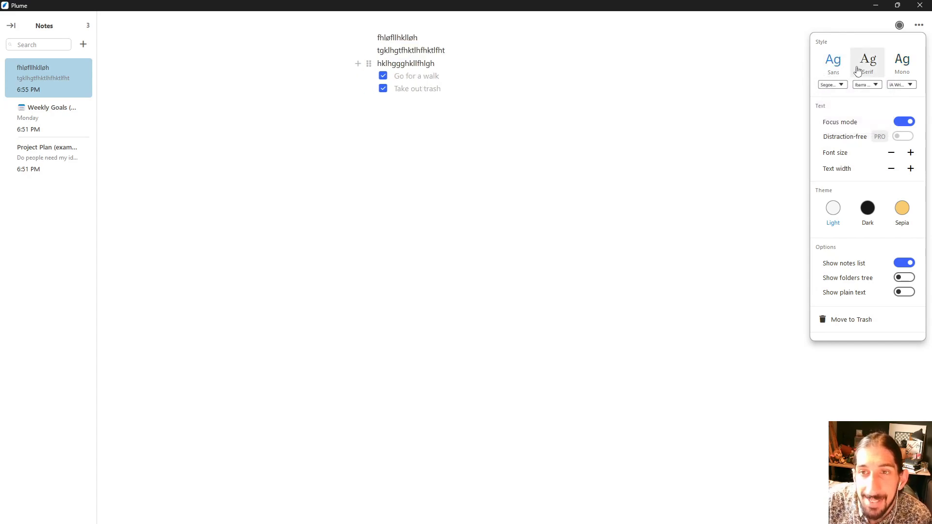
left_click(833, 62)
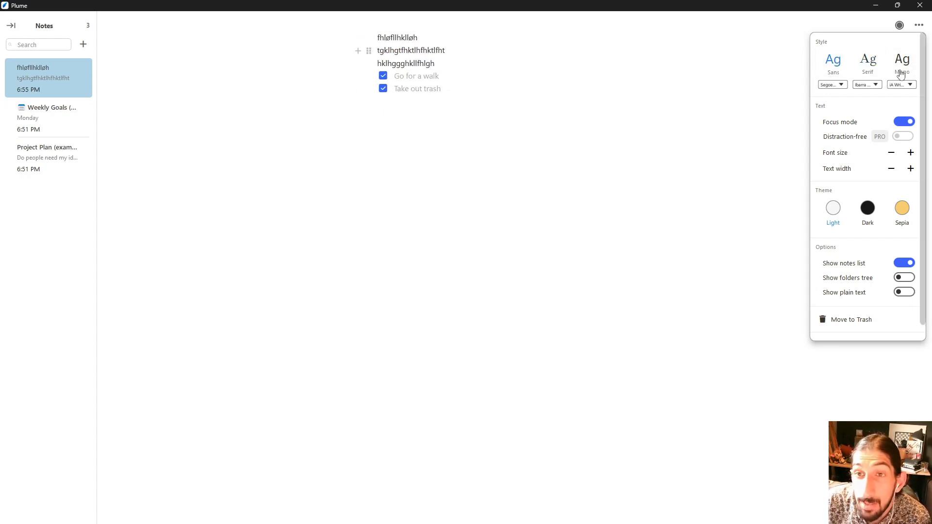
- Set the interface theme to Dark after briefly trying Sepia
left_click(867, 208)
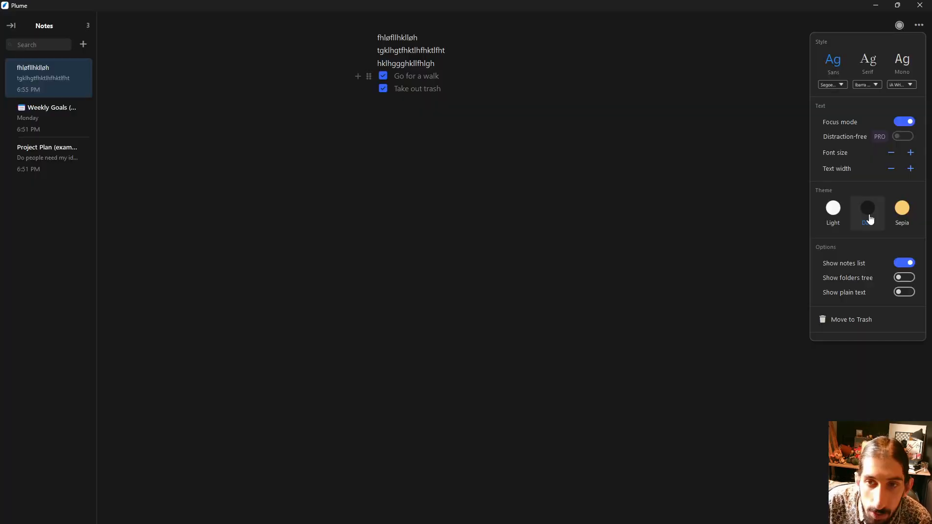
left_click(902, 209)
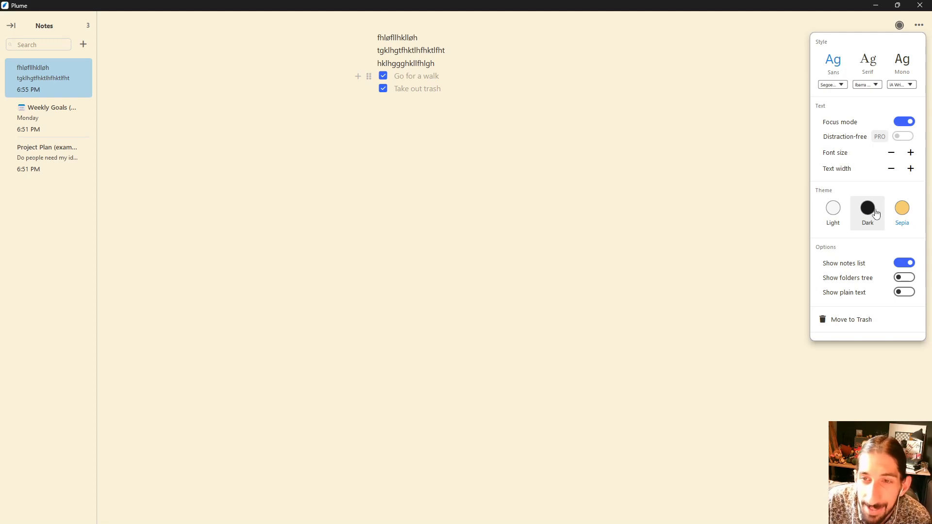
mouse_move(867, 215)
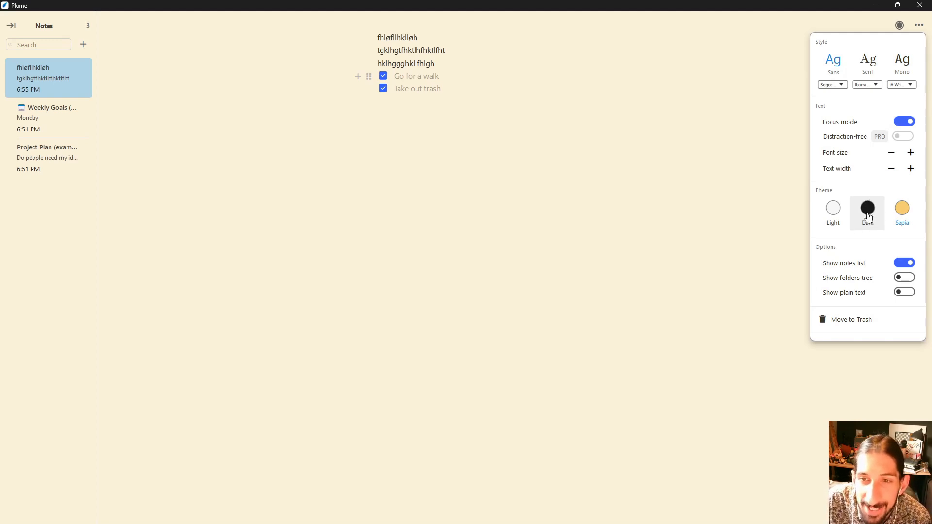
left_click(867, 211)
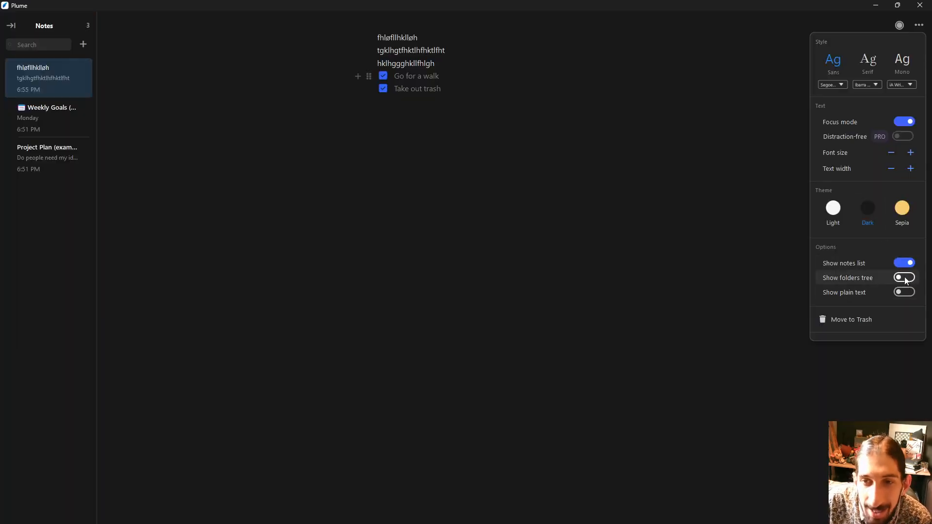
left_click(903, 278)
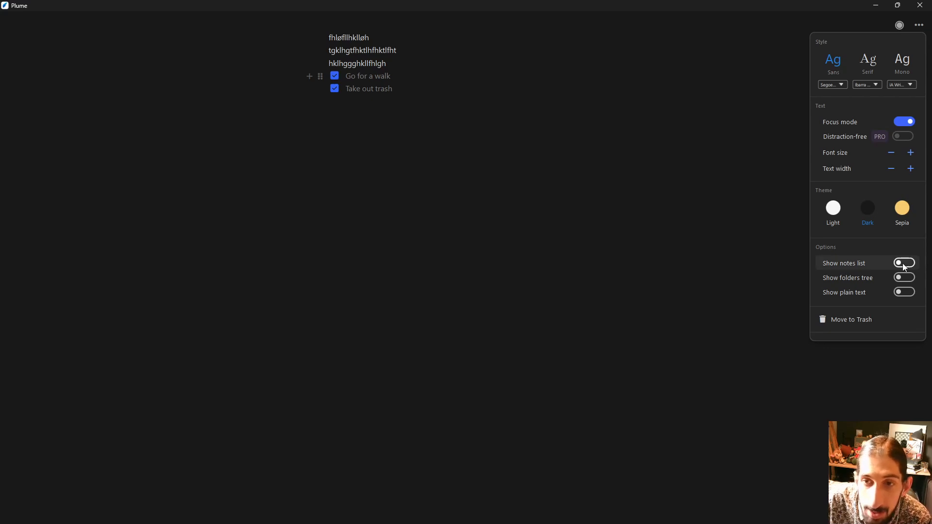
left_click(904, 292)
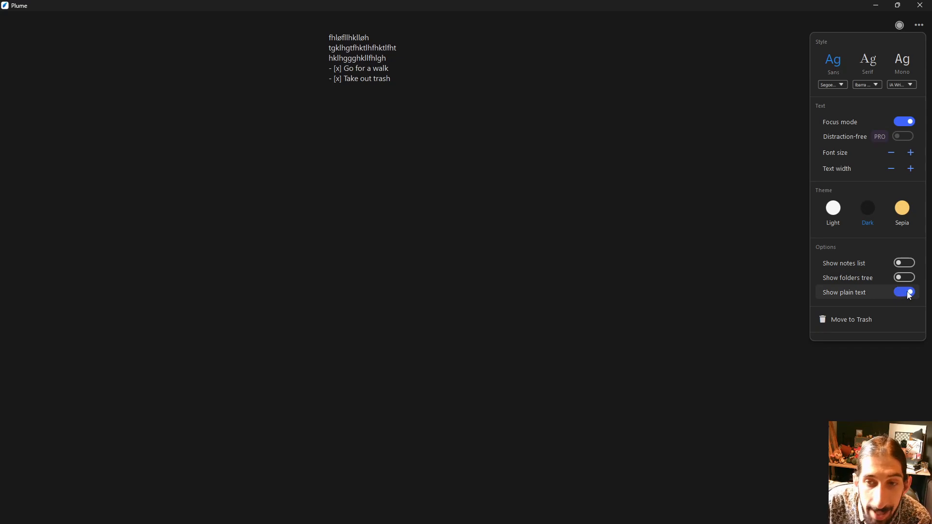
left_click(904, 292)
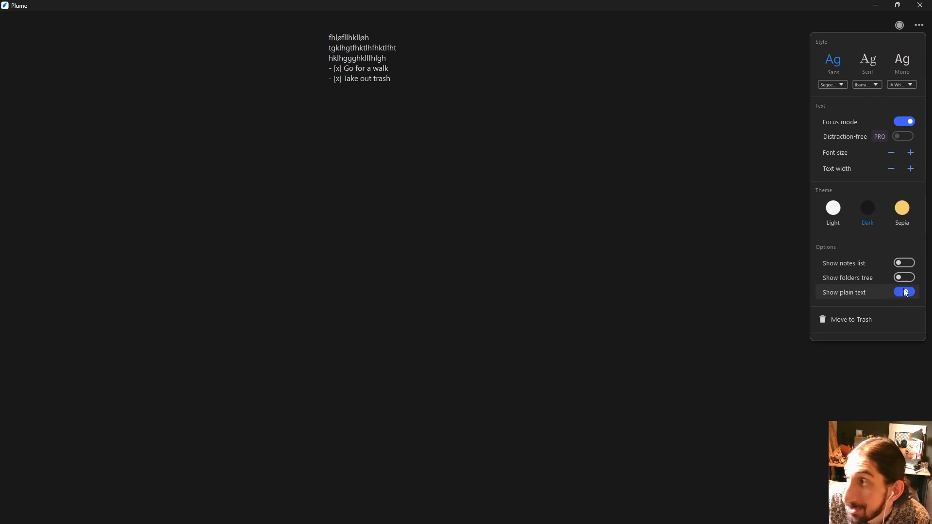
left_click(904, 292)
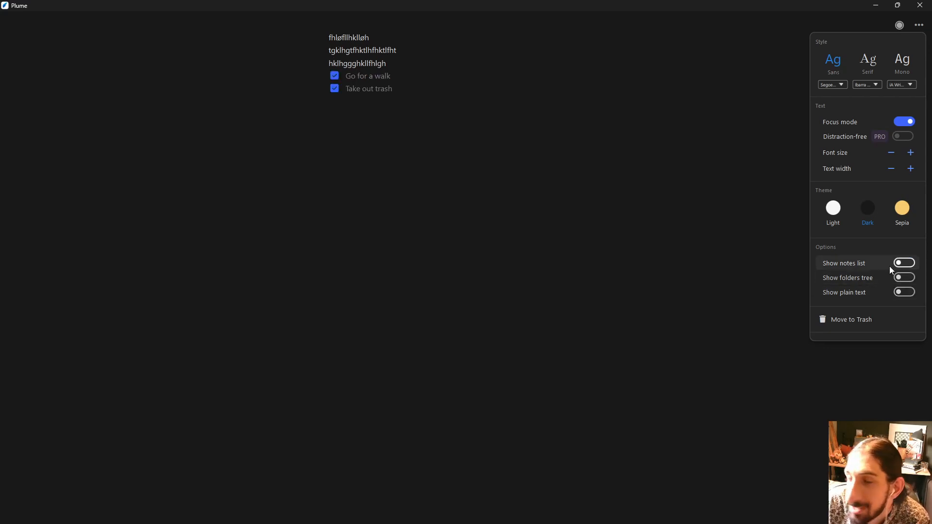
left_click(904, 263)
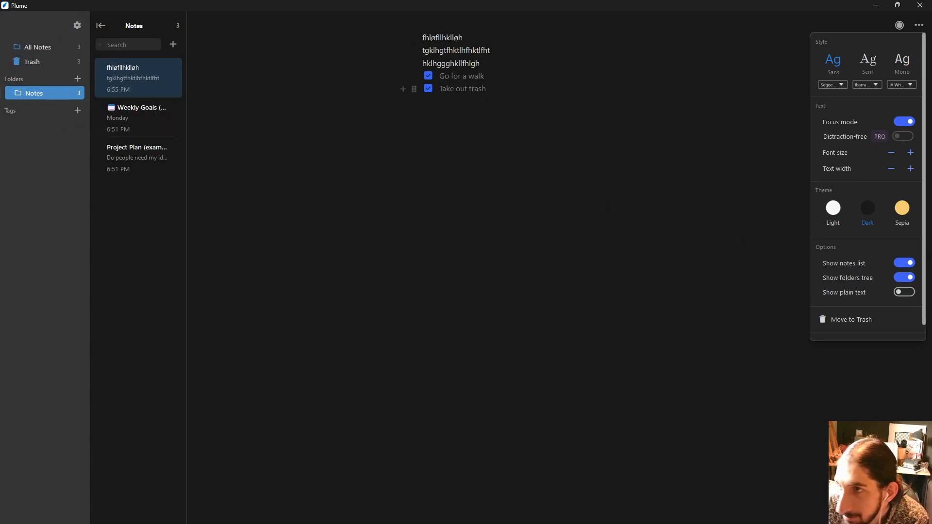
left_click(904, 278)
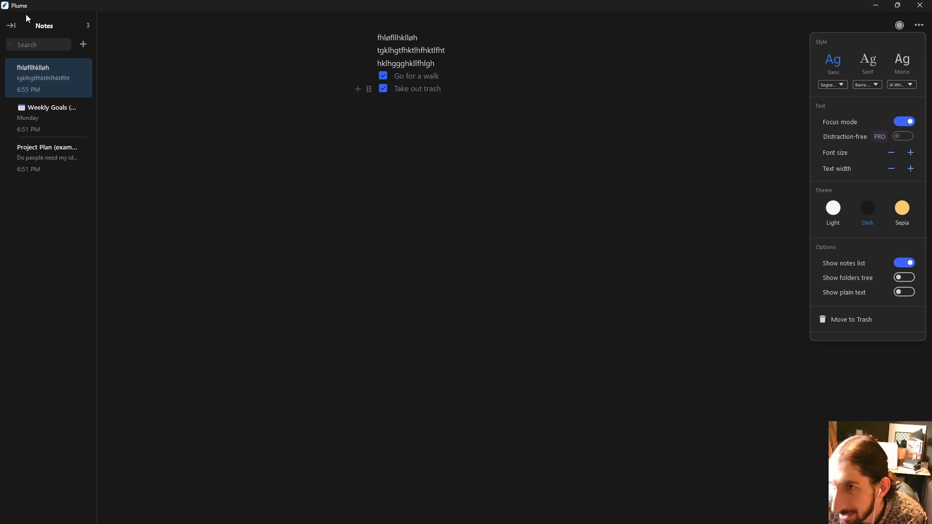
left_click(904, 277)
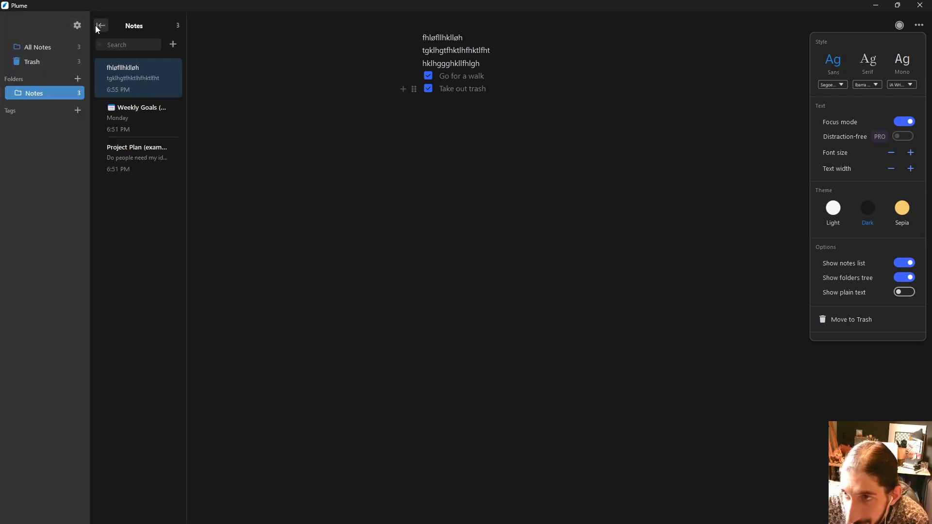
left_click(904, 278)
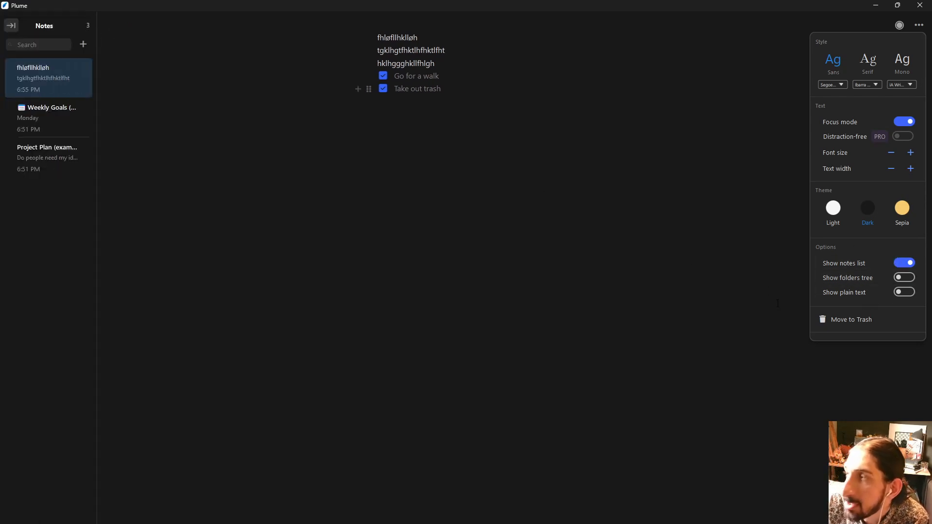
- Enlarge the note text twice and adjust further options in the note settings panel
left_click(910, 153)
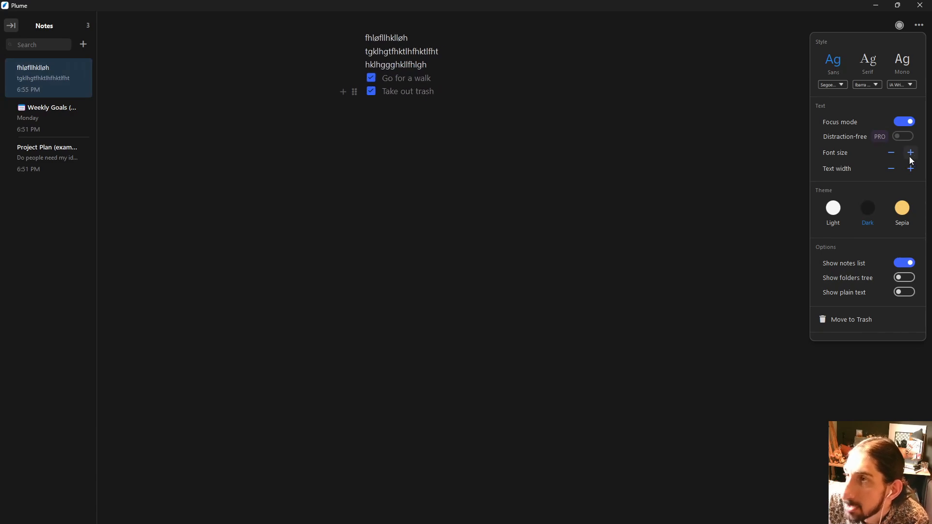
left_click(910, 152)
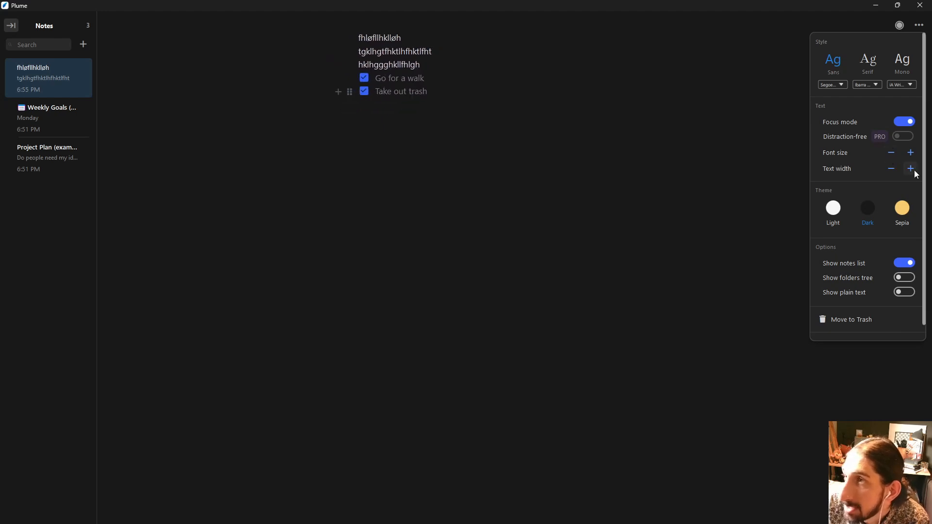
left_click(890, 169)
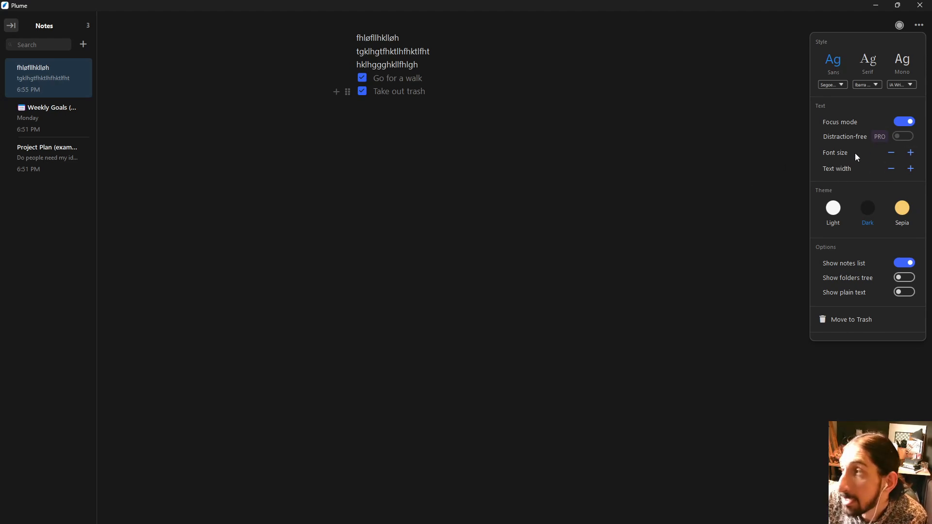
mouse_move(878, 167)
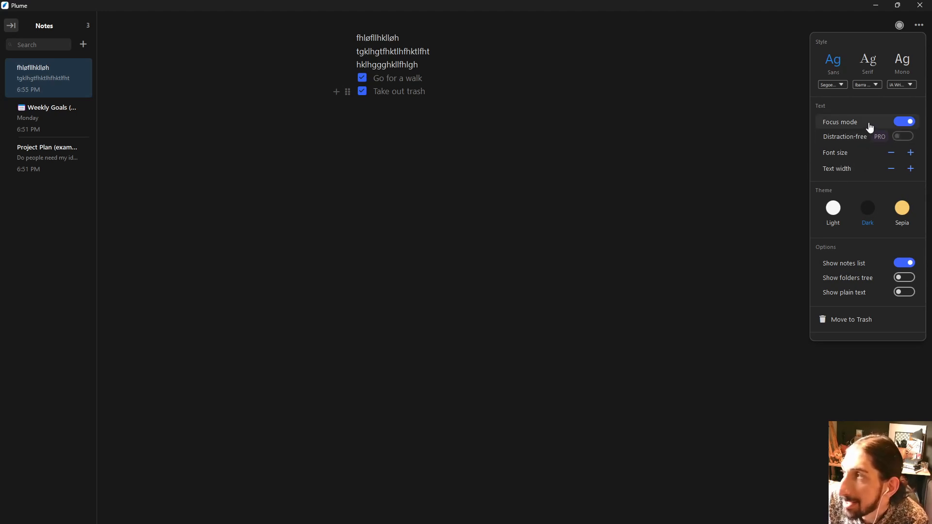
left_click(903, 122)
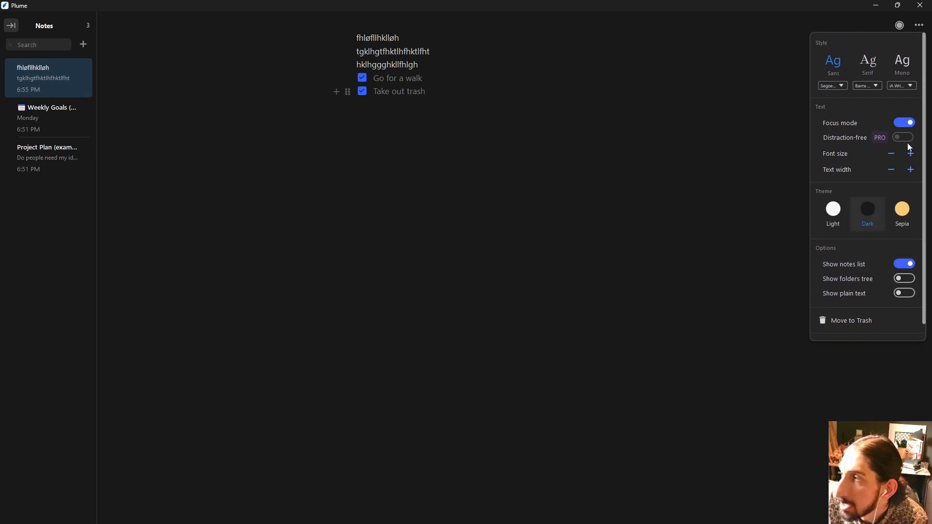
- Toggle focus mode off and on, show the folders sidebar, and open the Weekly Goals note
left_click(903, 123)
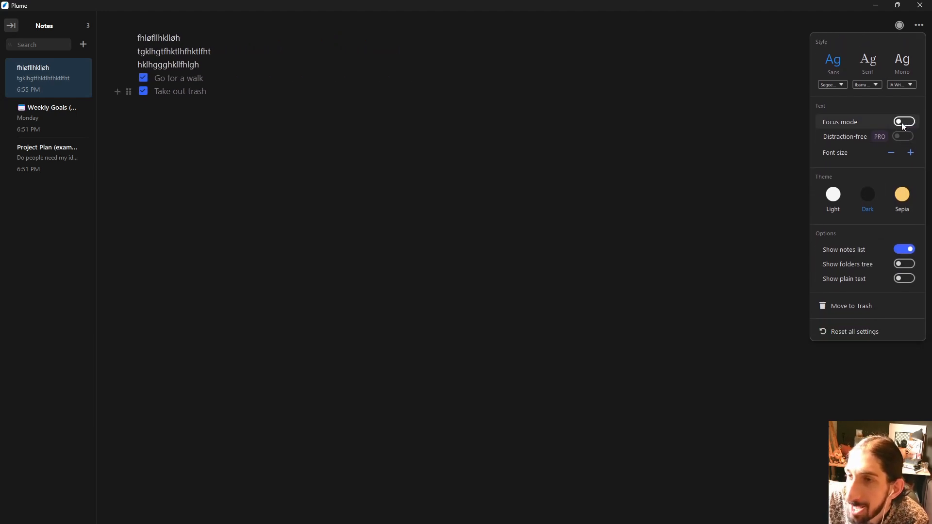
left_click(903, 123)
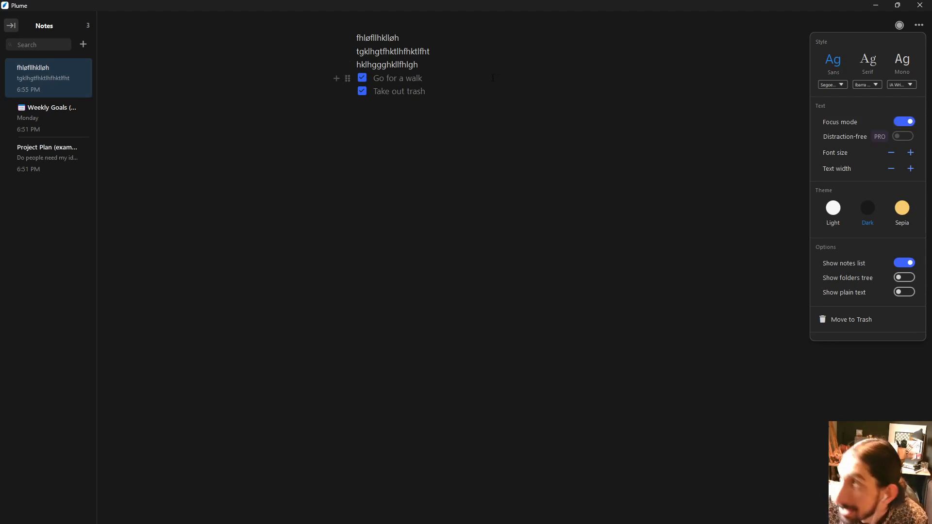
mouse_move(822, 123)
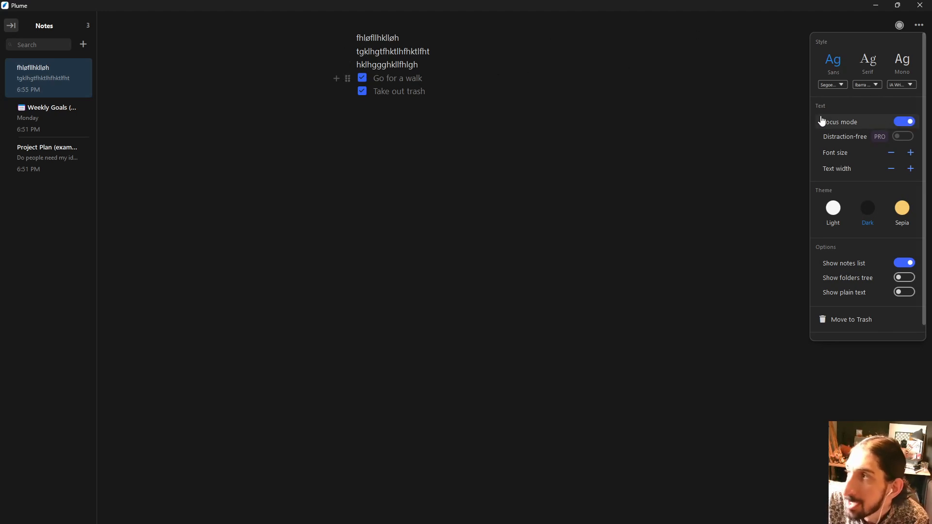
left_click(425, 91)
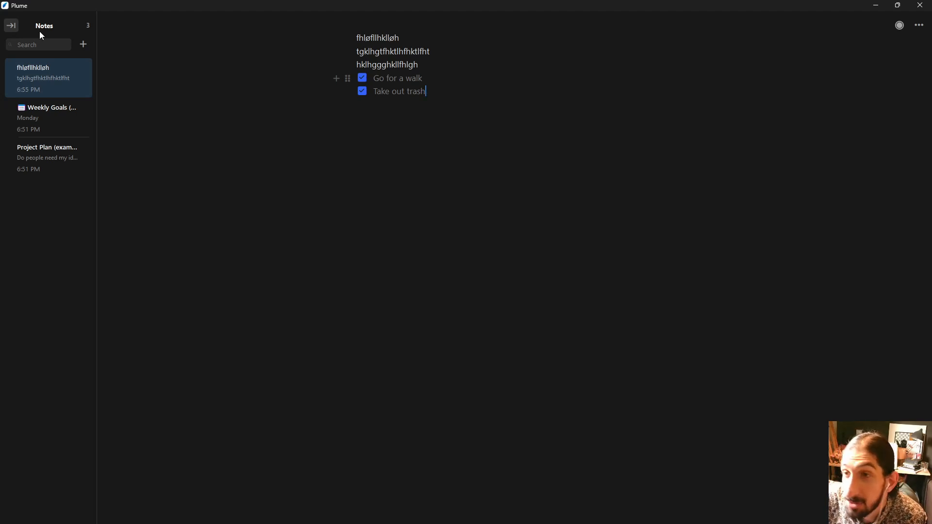
left_click(11, 25)
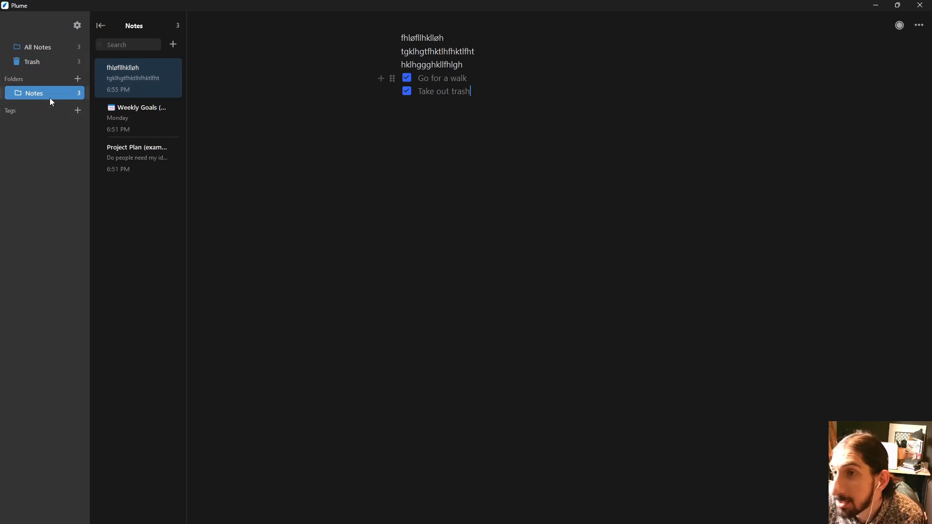
left_click(137, 118)
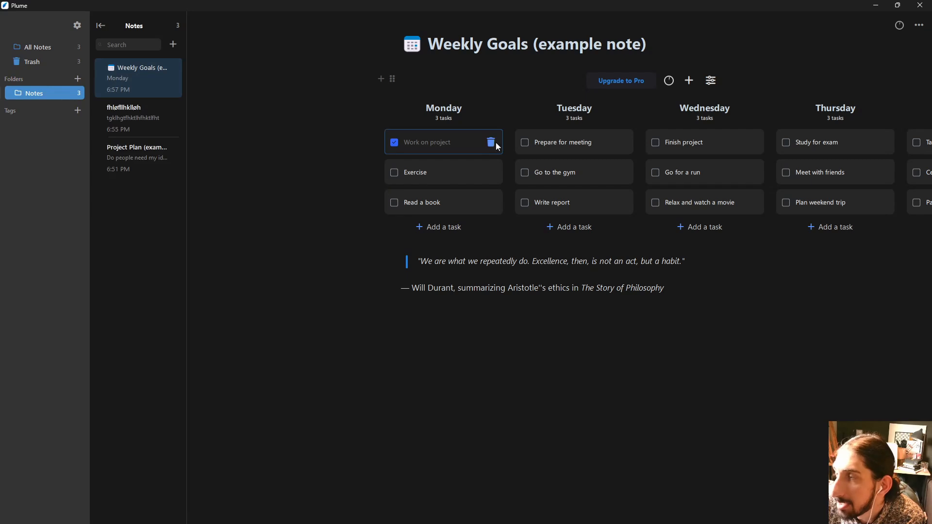
- Try a Pro-locked Kanban action so the Upgrade to Plume Pro window appears
left_click(620, 81)
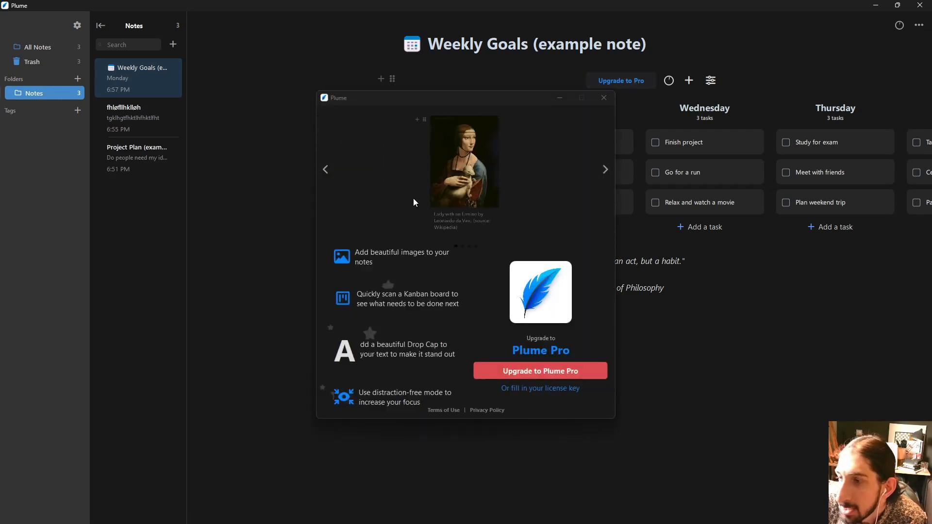
mouse_move(501, 348)
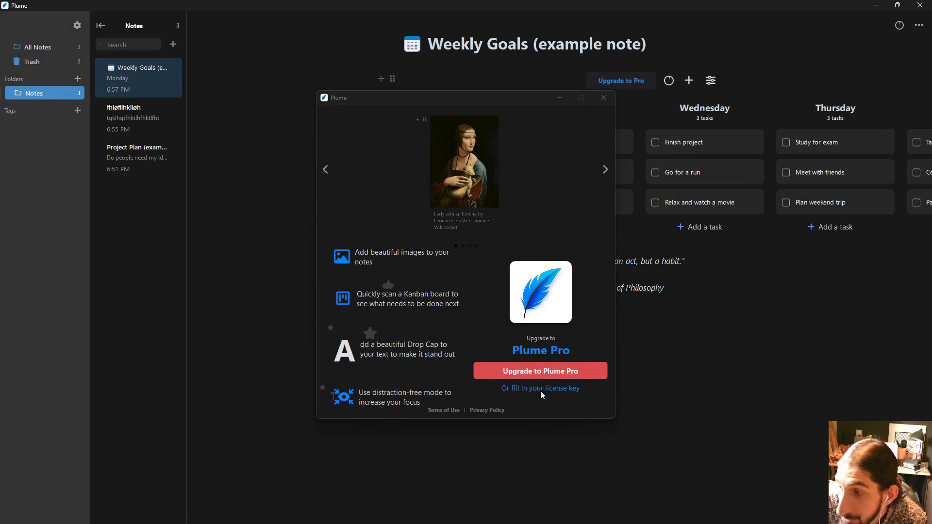
mouse_move(527, 374)
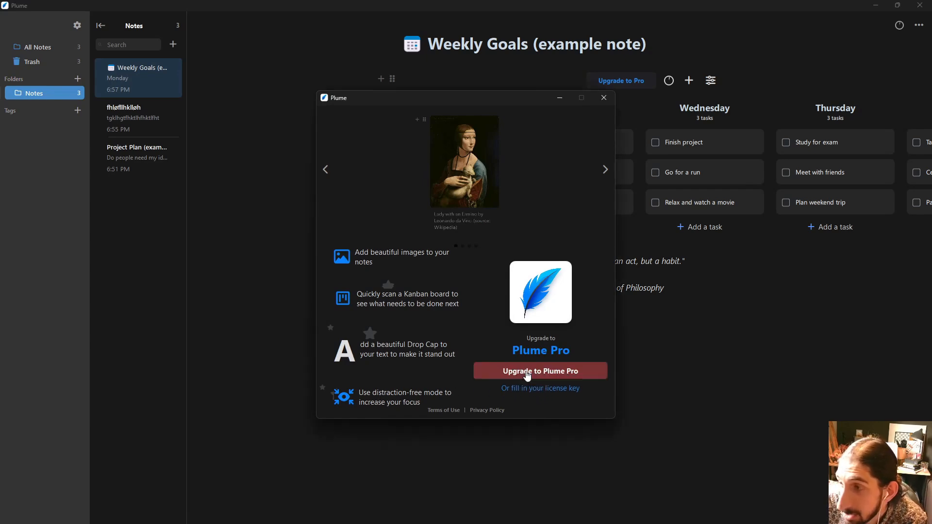
- Go to the Plume Pro purchase page and compare monthly versus yearly billing prices
left_click(539, 370)
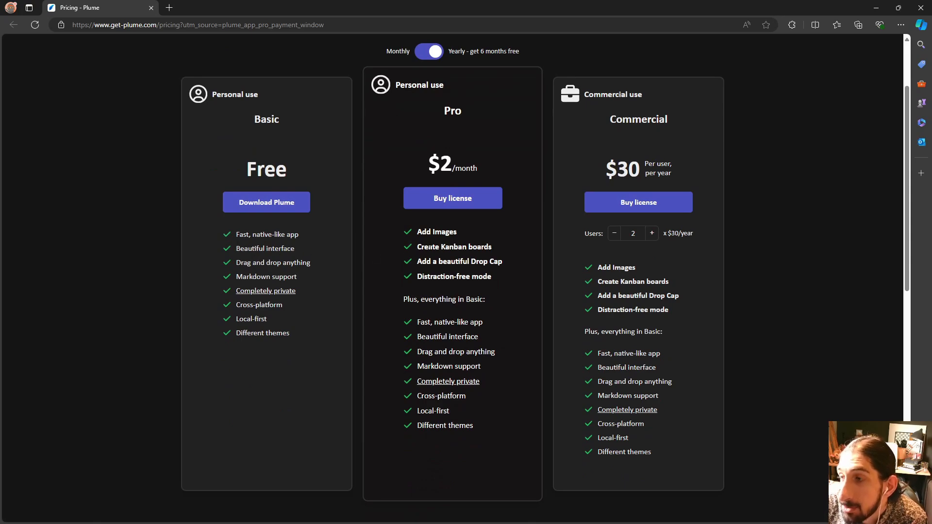
mouse_move(487, 258)
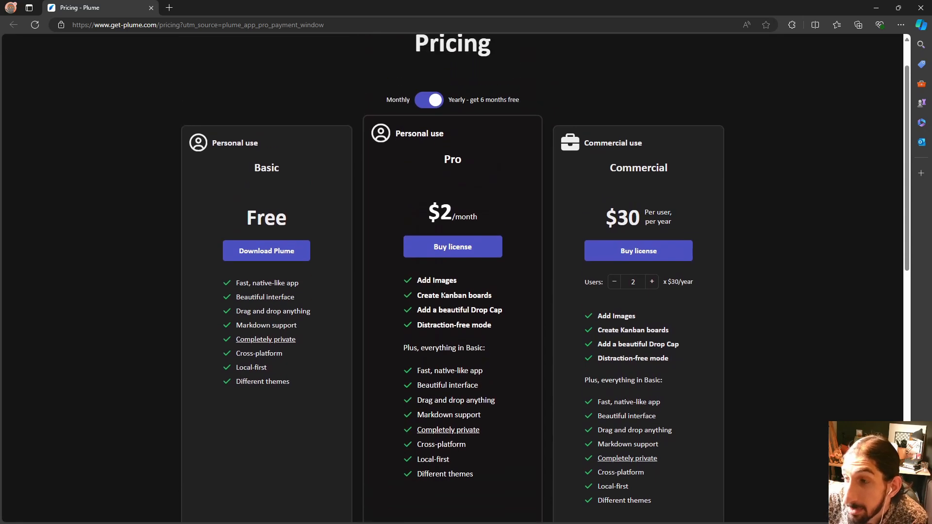
mouse_move(417, 307)
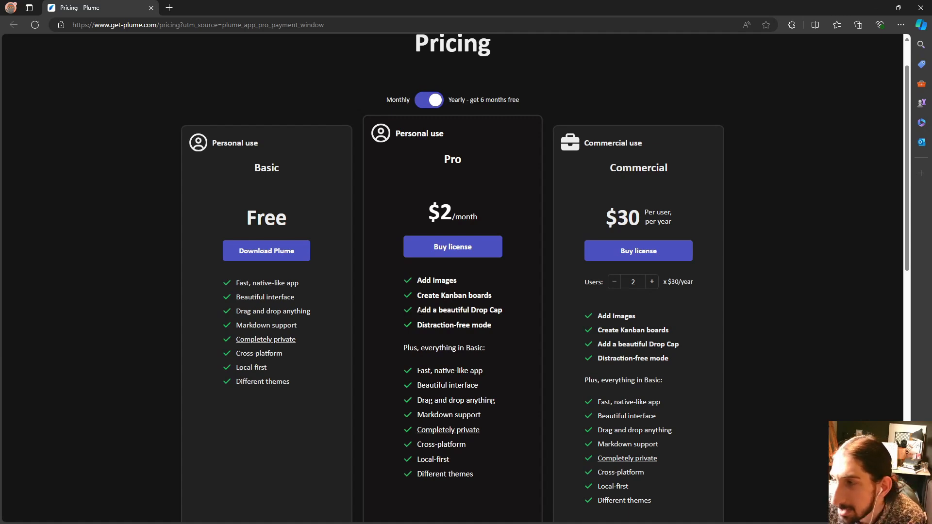
mouse_move(408, 323)
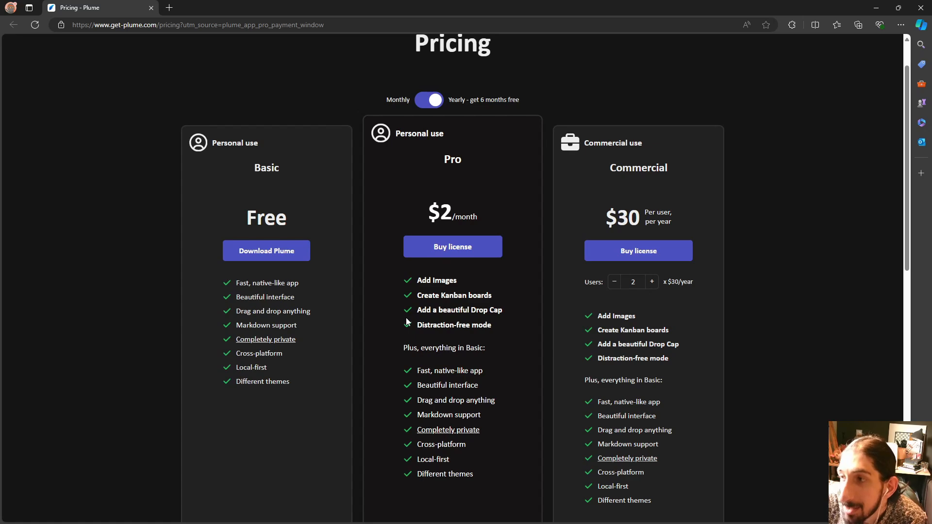
mouse_move(425, 213)
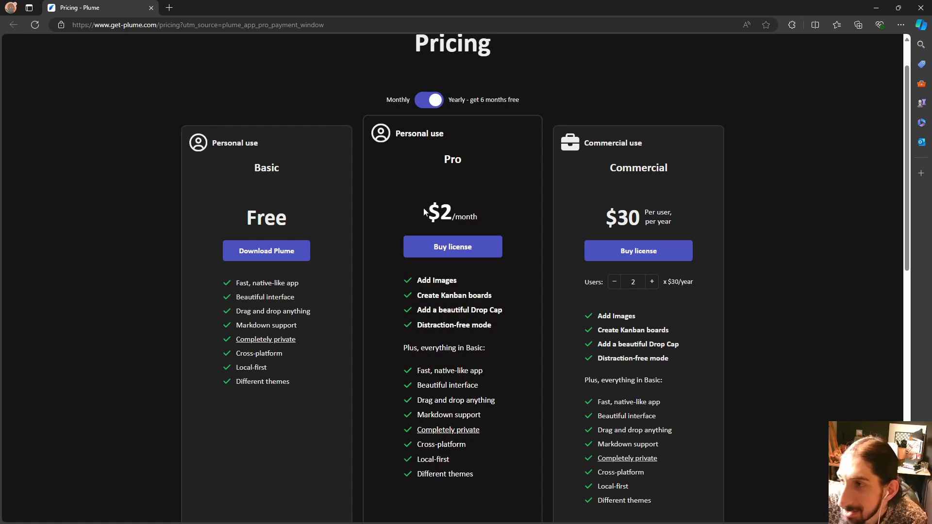
mouse_move(439, 128)
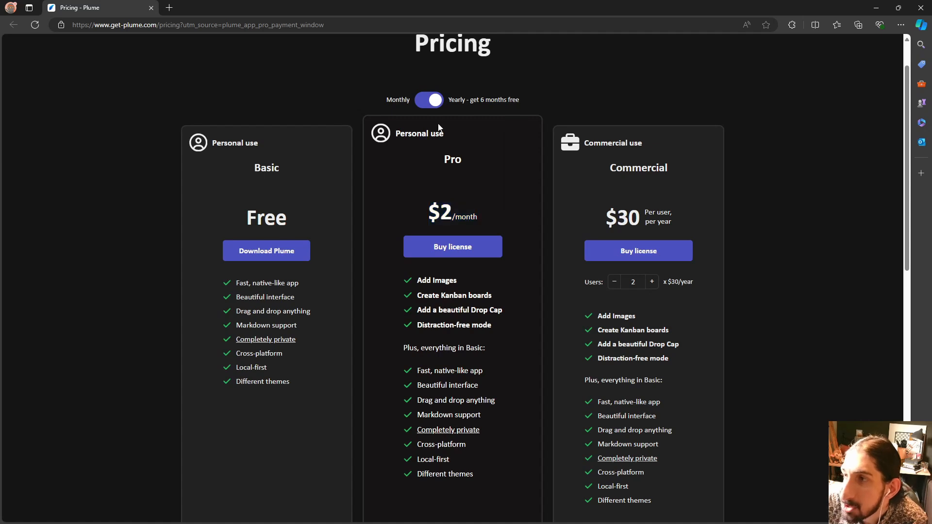
left_click(428, 100)
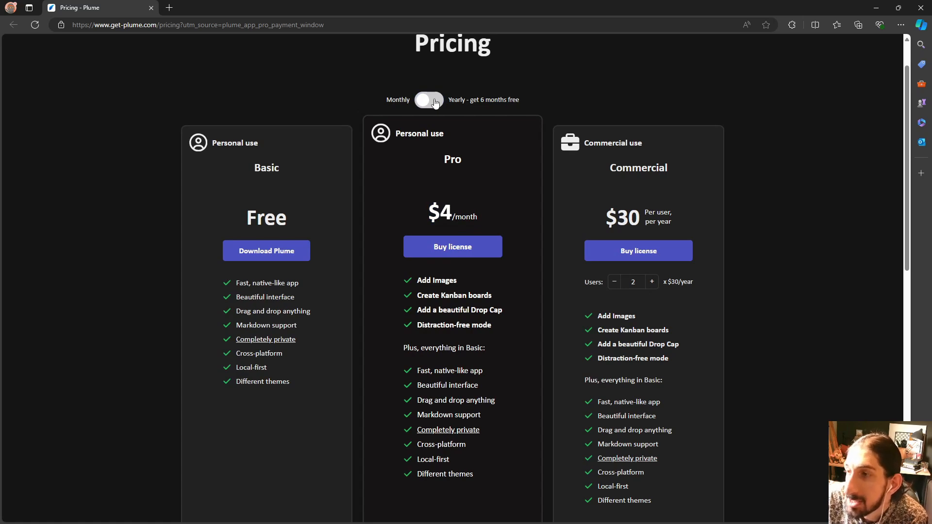
left_click(428, 100)
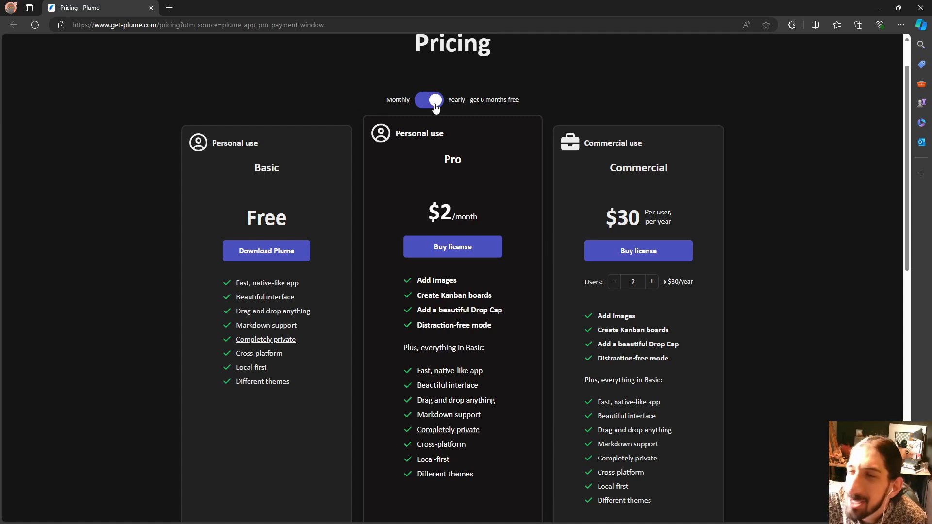
scroll("down", 3)
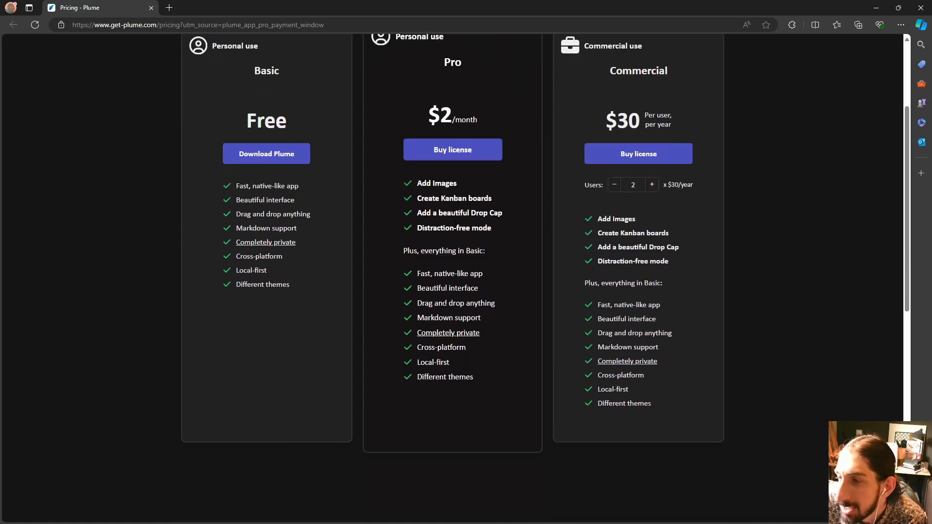
- Follow the 'Completely private' link to read Plume's Terms & Privacy policy page
double_click(441, 348)
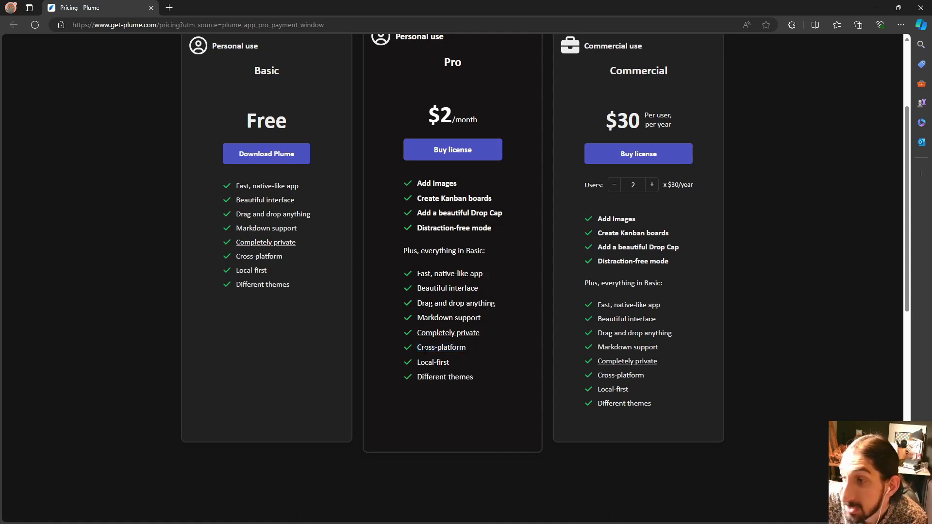
double_click(461, 377)
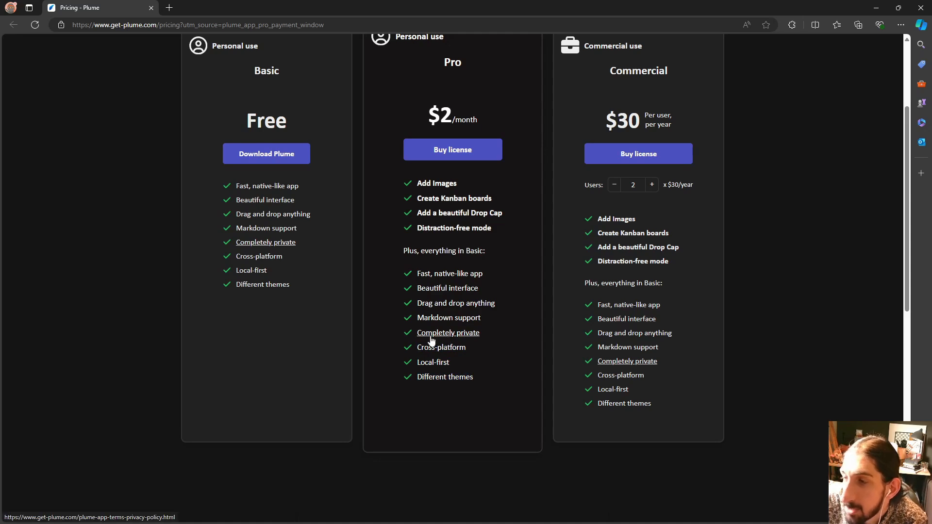
left_click(448, 332)
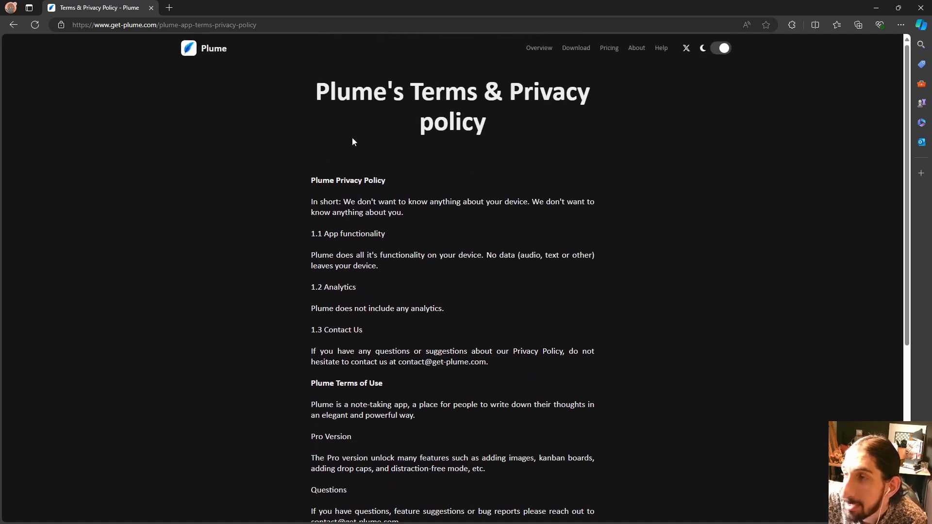
scroll("down", 3)
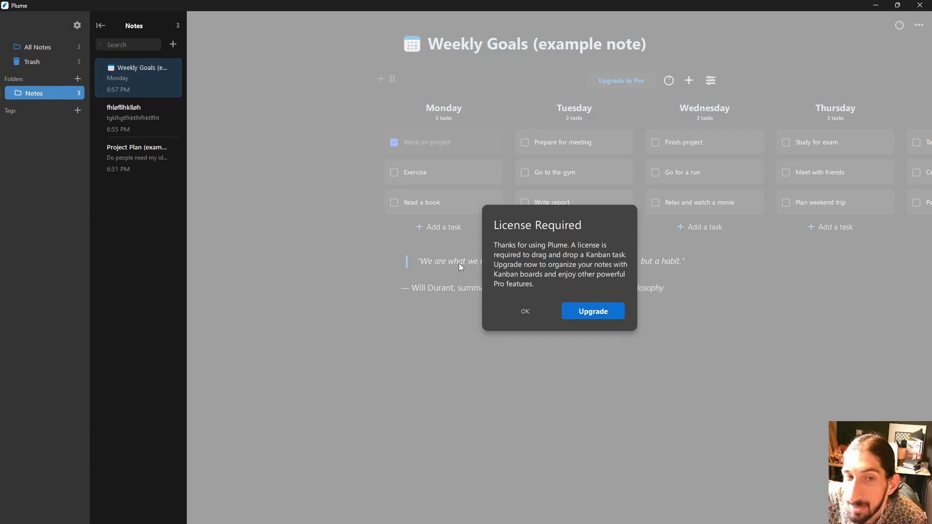
left_click(524, 311)
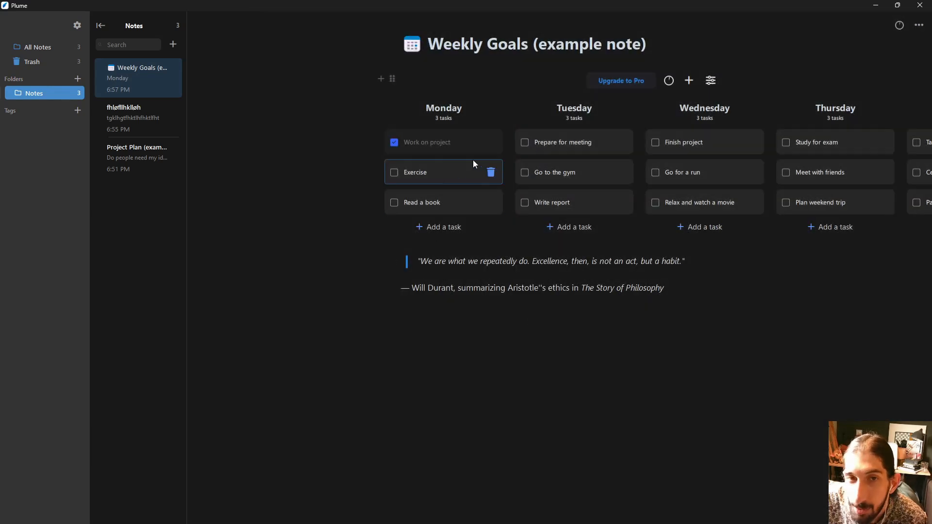
mouse_move(641, 169)
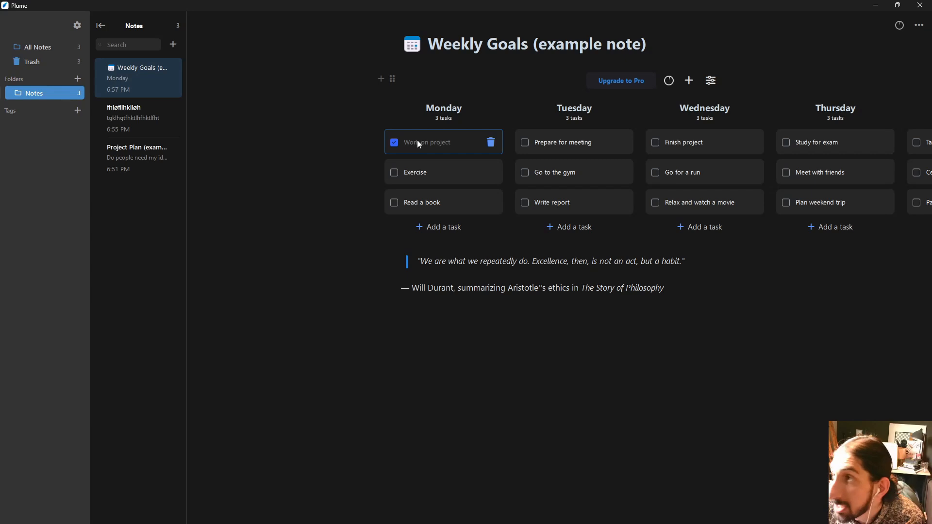
left_click(668, 81)
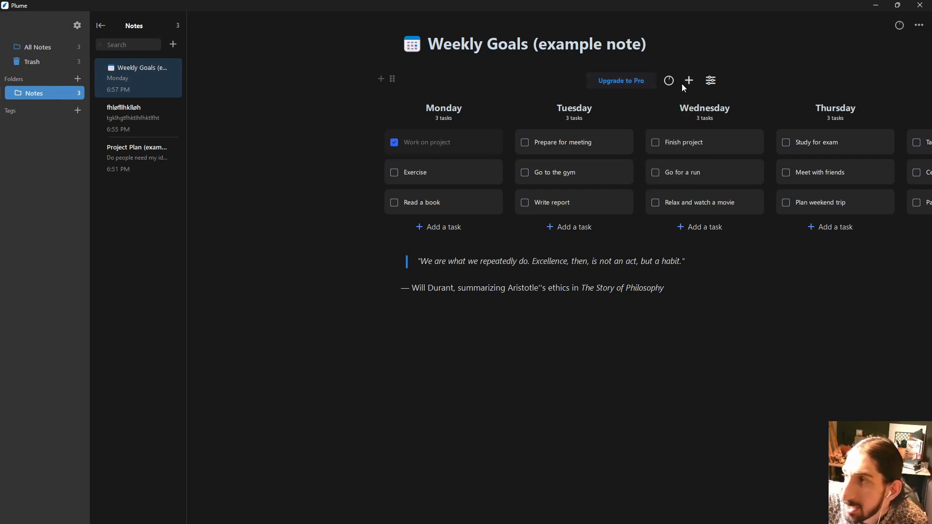
left_click(669, 80)
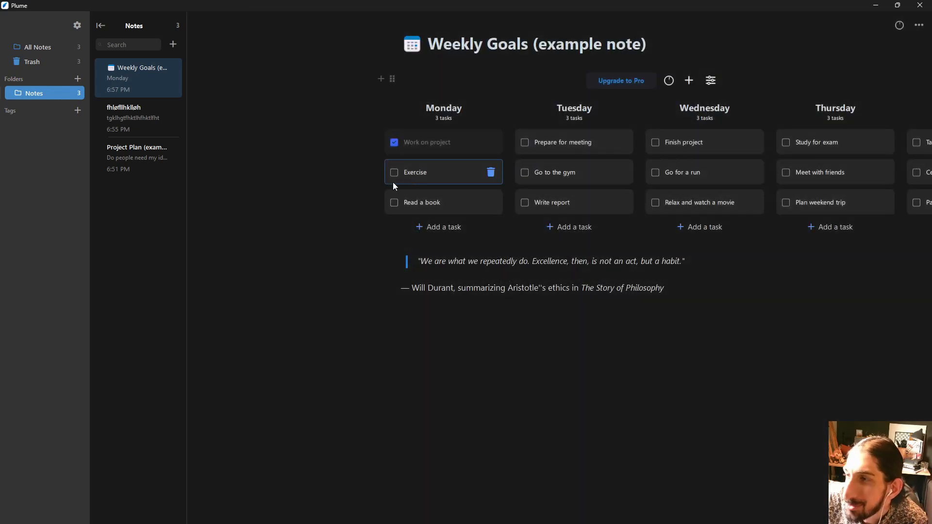
mouse_move(473, 173)
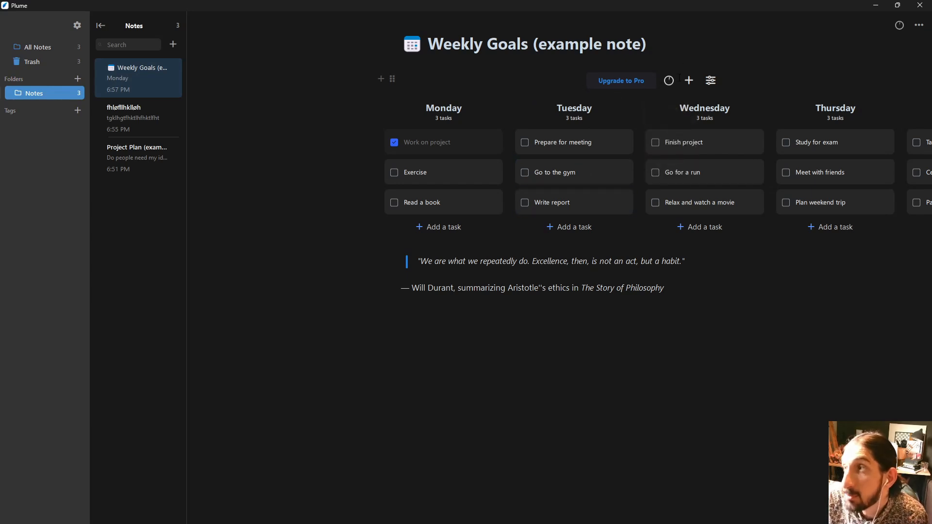
- Enable Show progress bar and Show column border for the Weekly Goals day columns, then open Project Plan
left_click(711, 81)
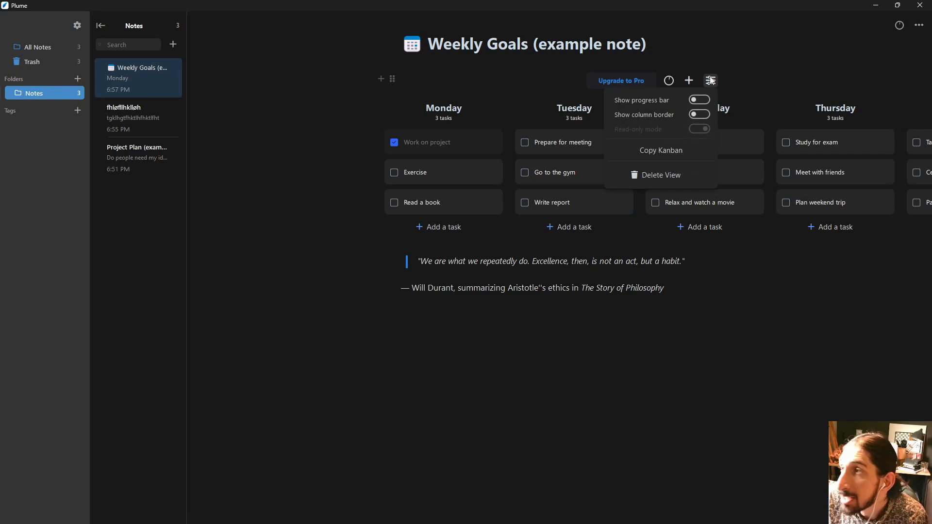
left_click(699, 115)
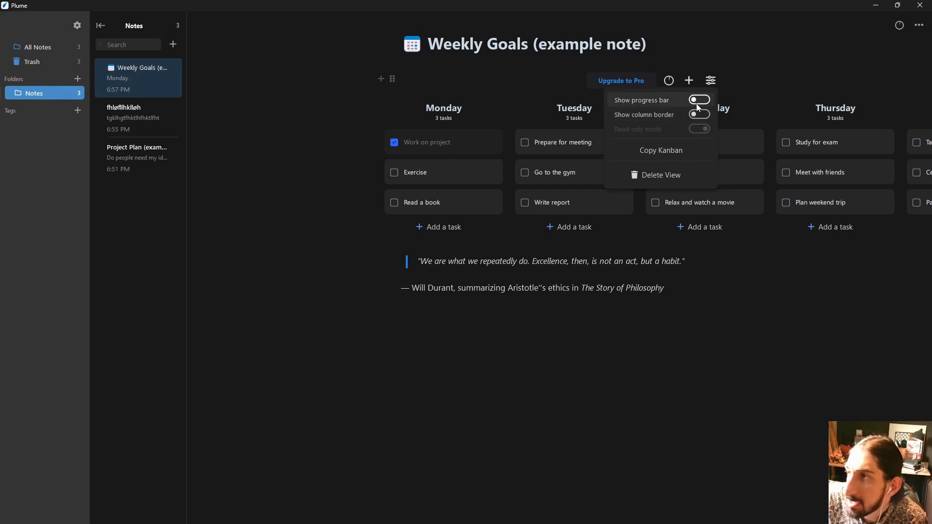
left_click(699, 99)
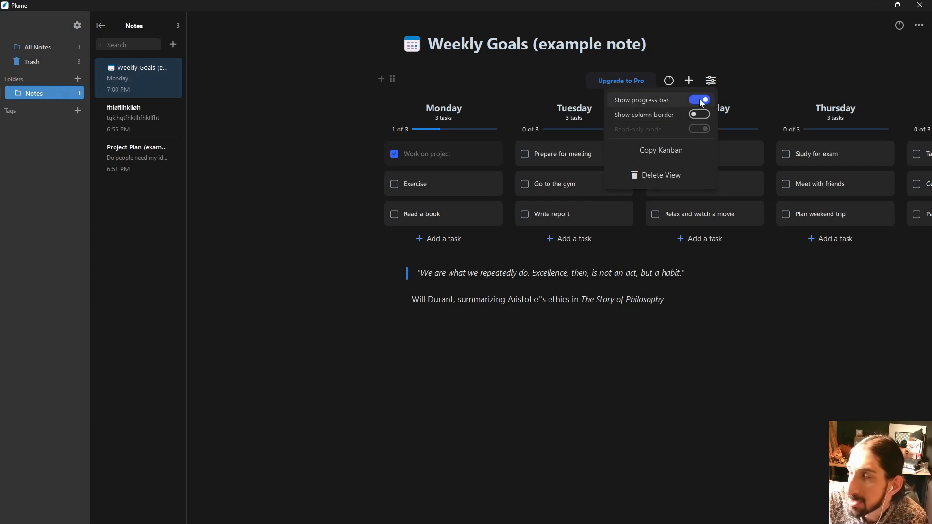
left_click(700, 115)
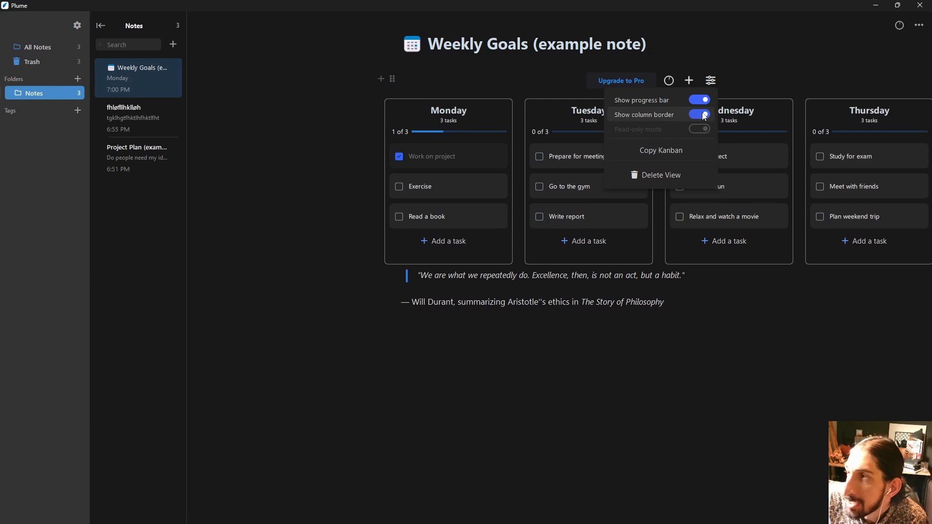
mouse_move(704, 117)
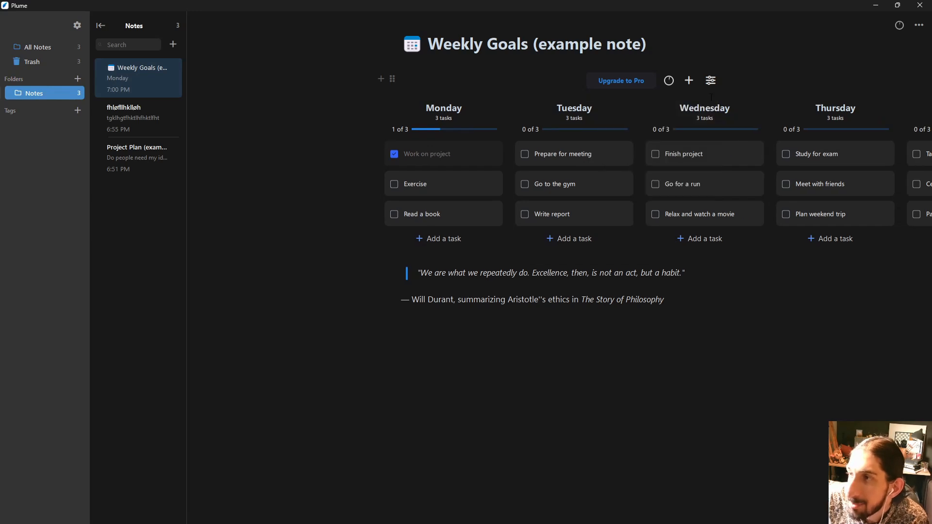
mouse_move(691, 202)
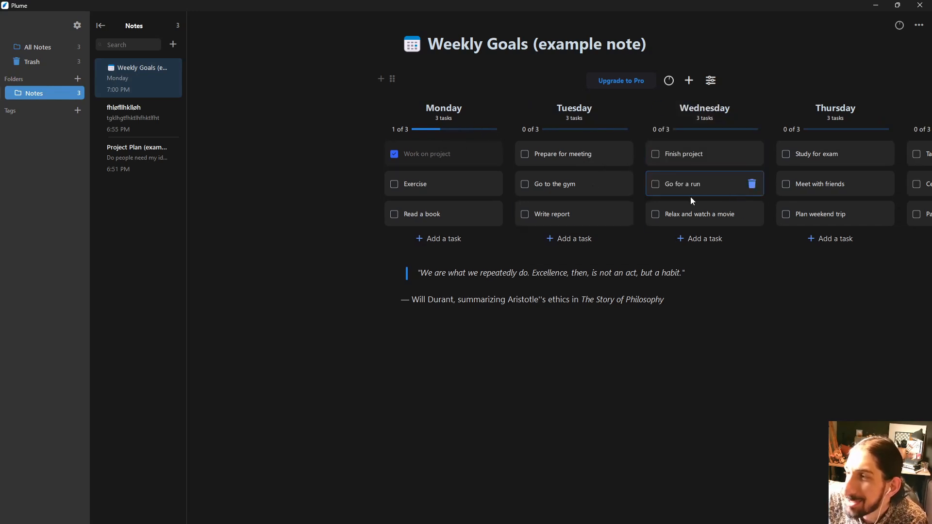
left_click(138, 158)
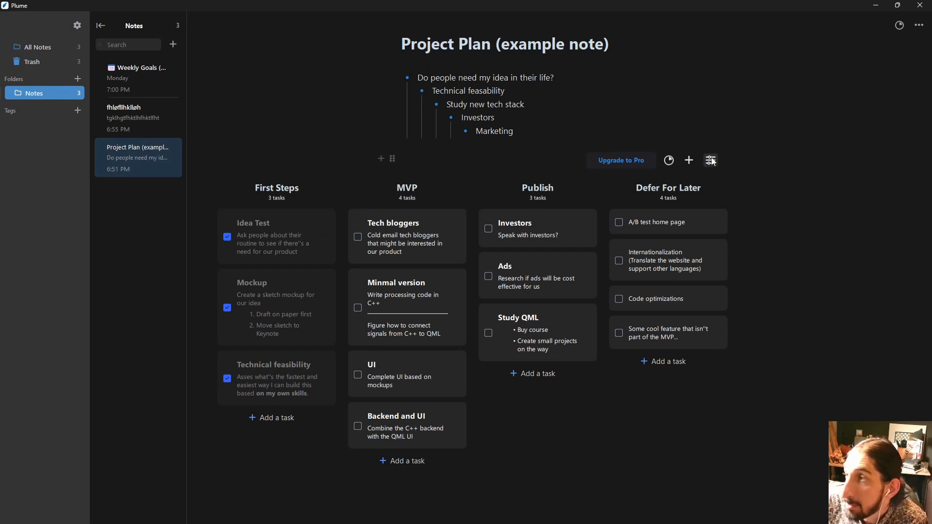
- Enable Show progress bar on the Project Plan board and leave Show column border off
left_click(711, 161)
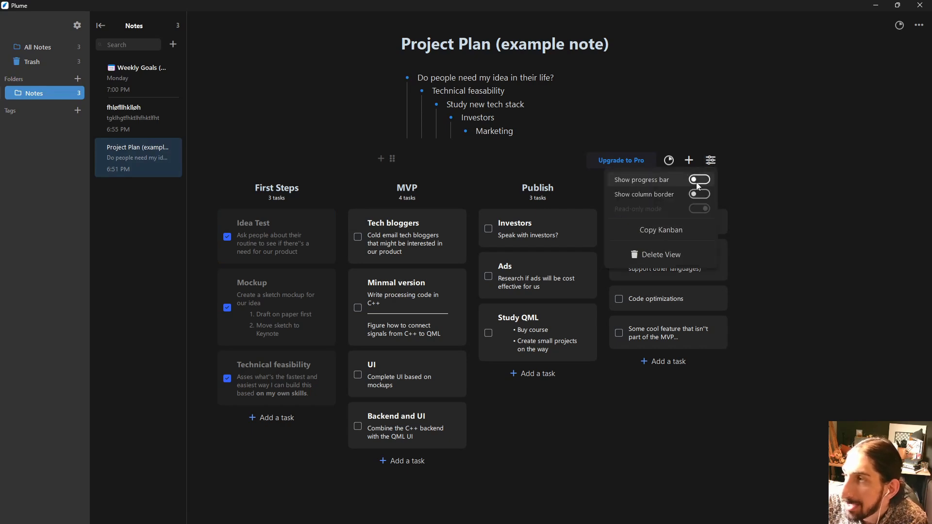
left_click(700, 195)
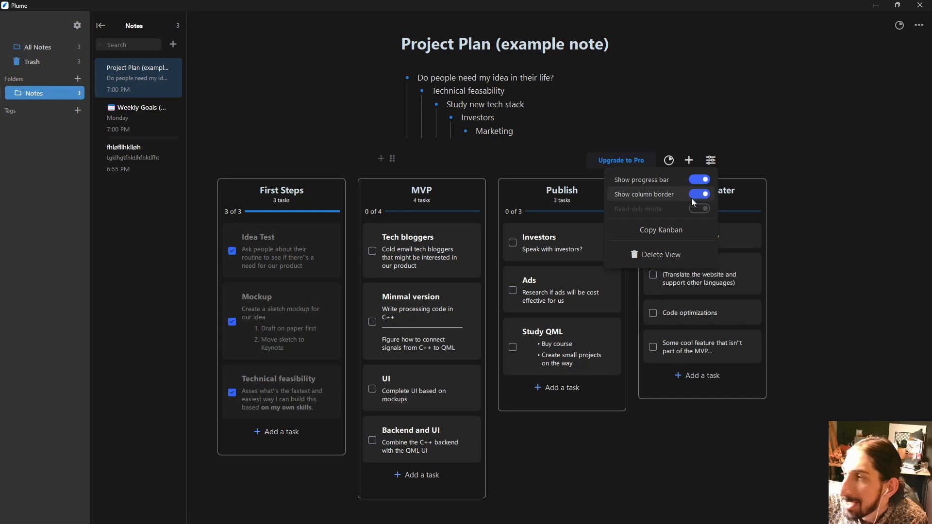
left_click(701, 194)
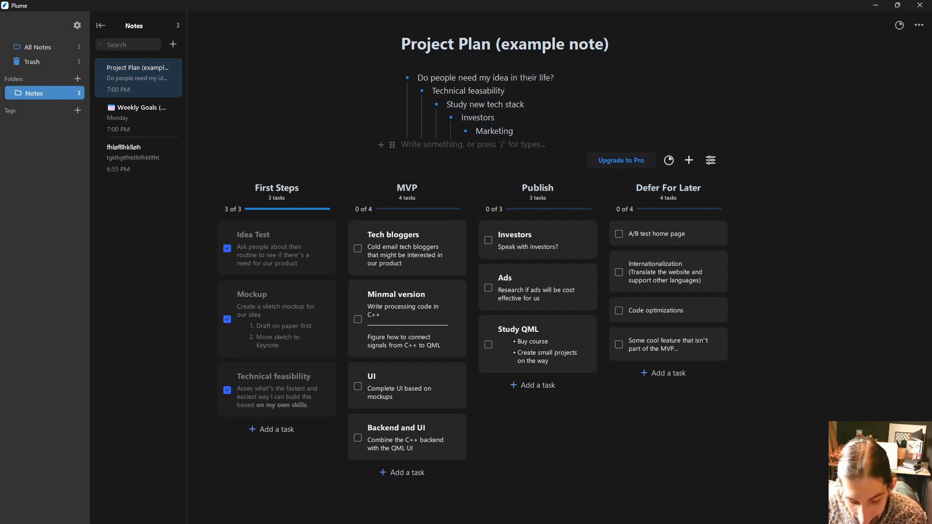
left_click(380, 144)
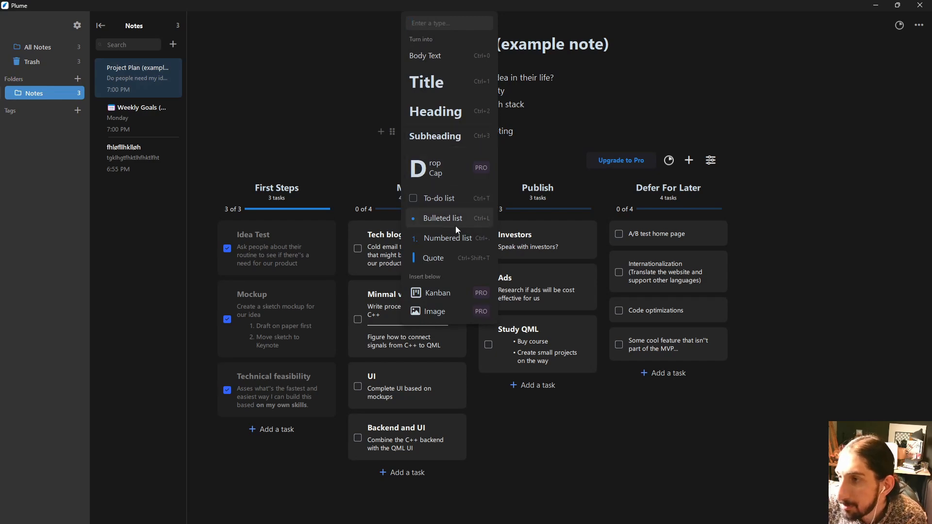
mouse_move(445, 262)
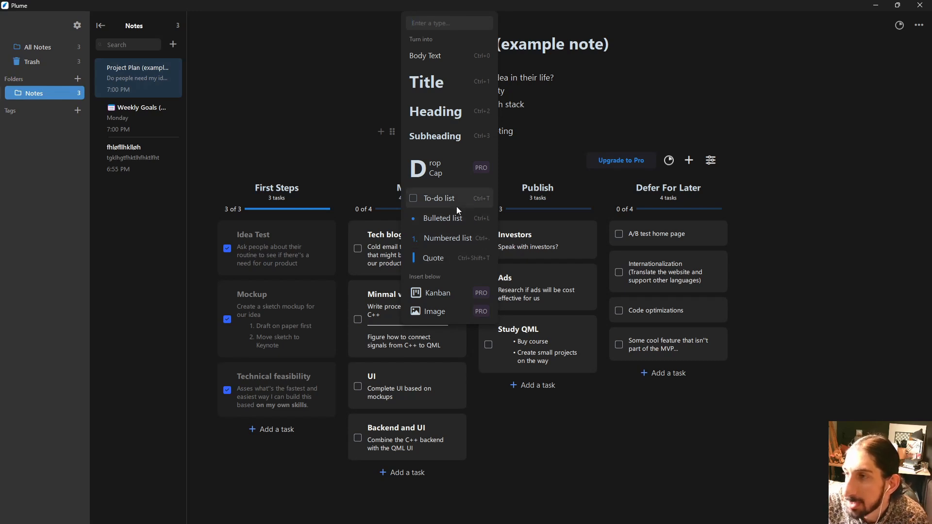
mouse_move(467, 43)
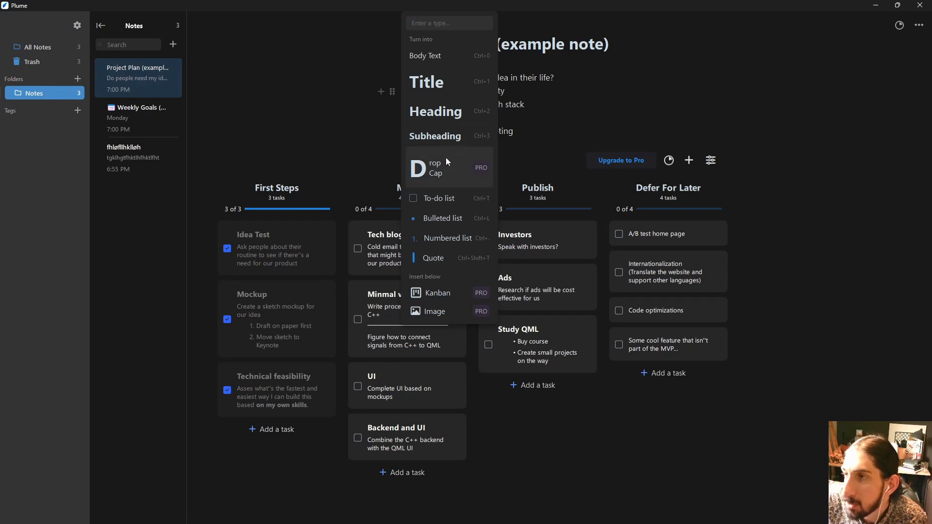
left_click(434, 168)
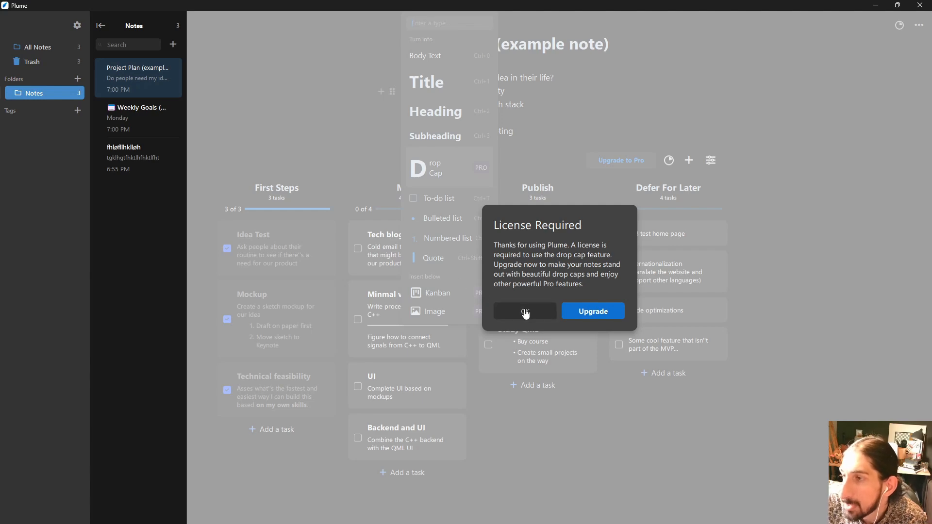
left_click(524, 311)
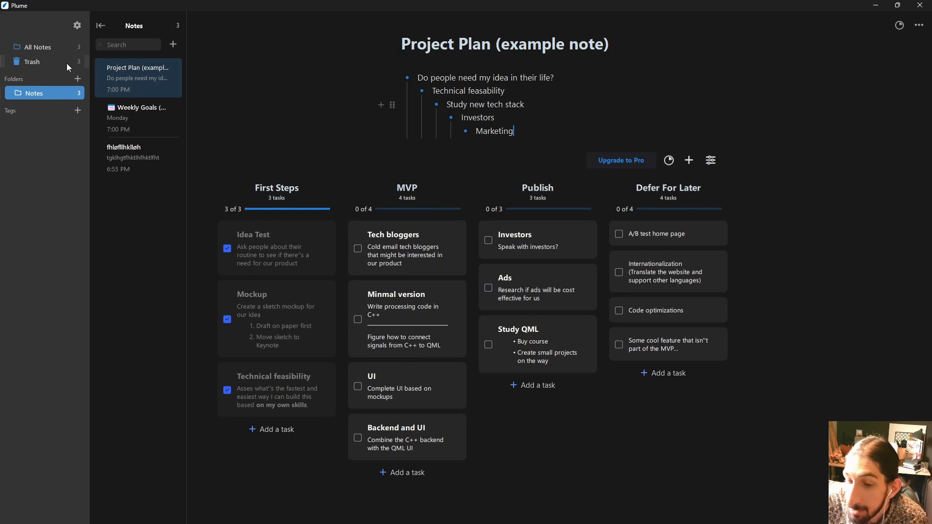
mouse_move(35, 53)
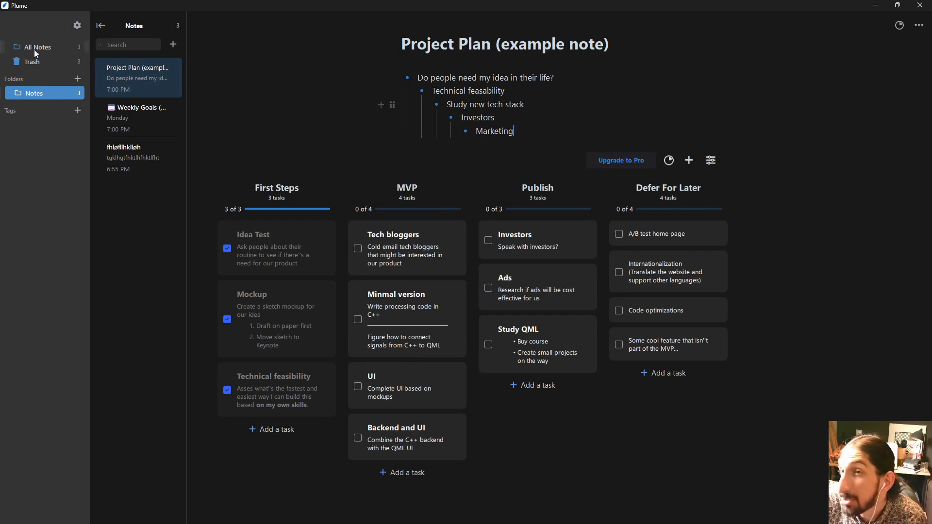
- Switch the sidebar to All Notes so notes from every folder are listed
left_click(36, 46)
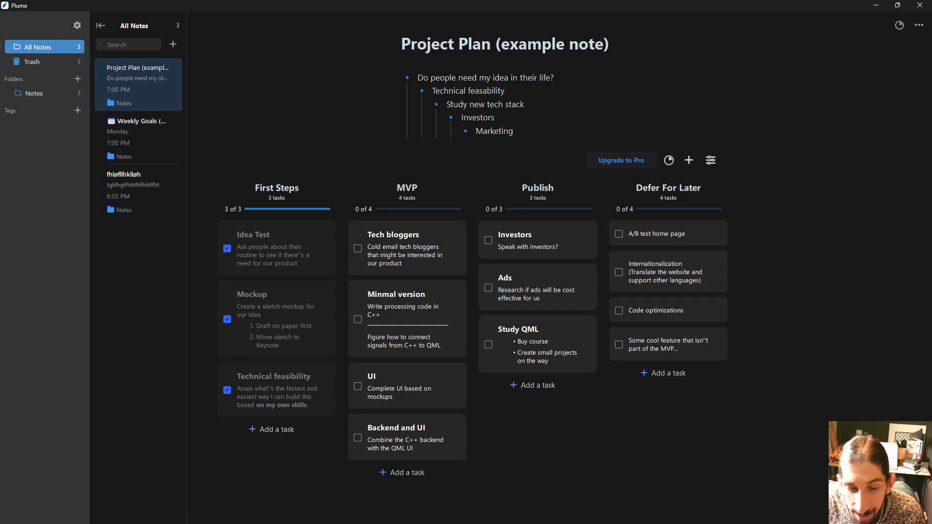
- From the Pro pricing page, reach the Download page with Windows, Linux AppImage and macOS builds
left_click(620, 160)
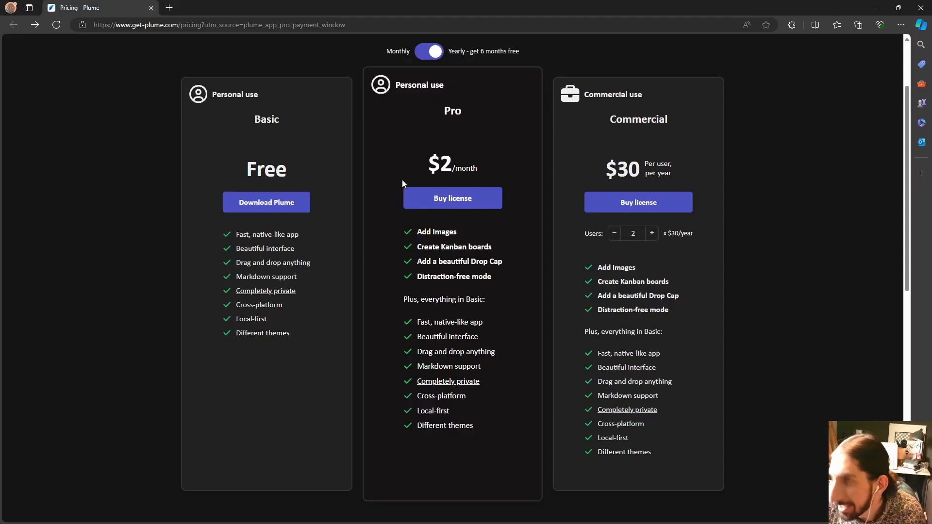
left_click(266, 202)
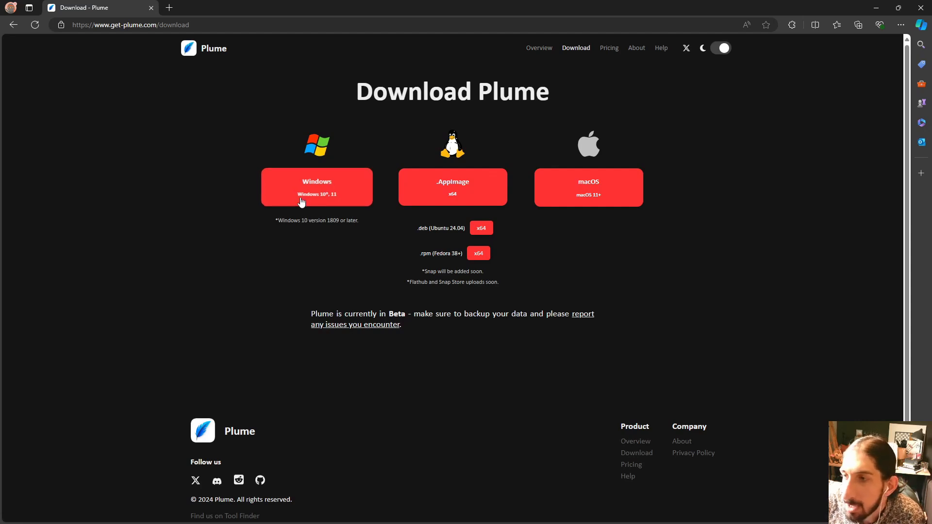
mouse_move(275, 203)
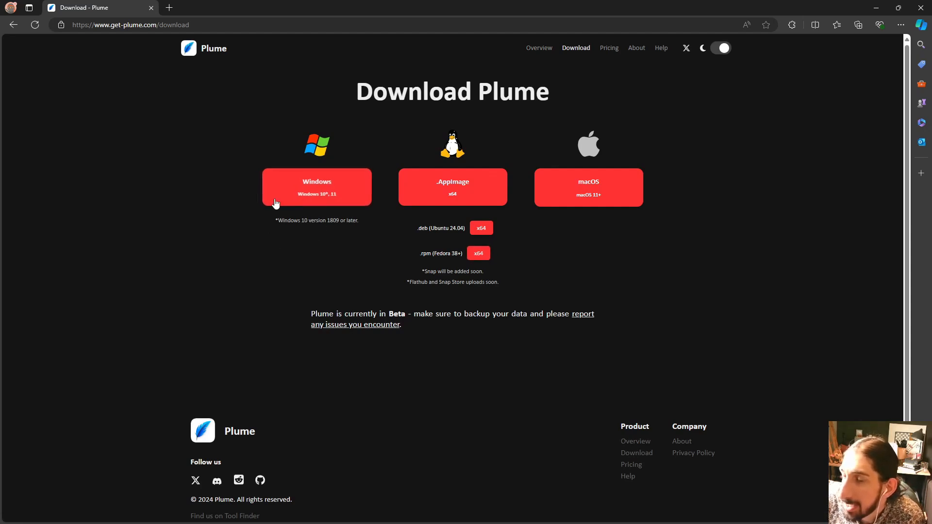
mouse_move(613, 194)
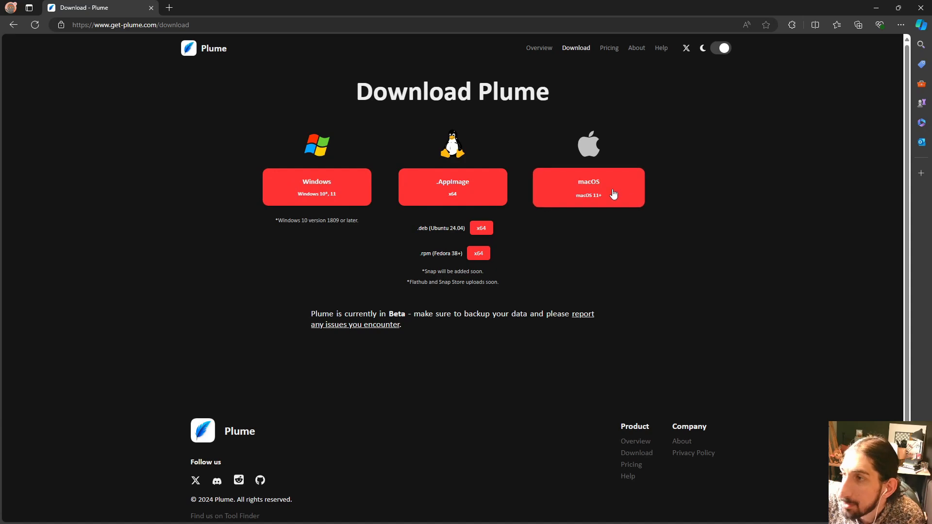
mouse_move(526, 372)
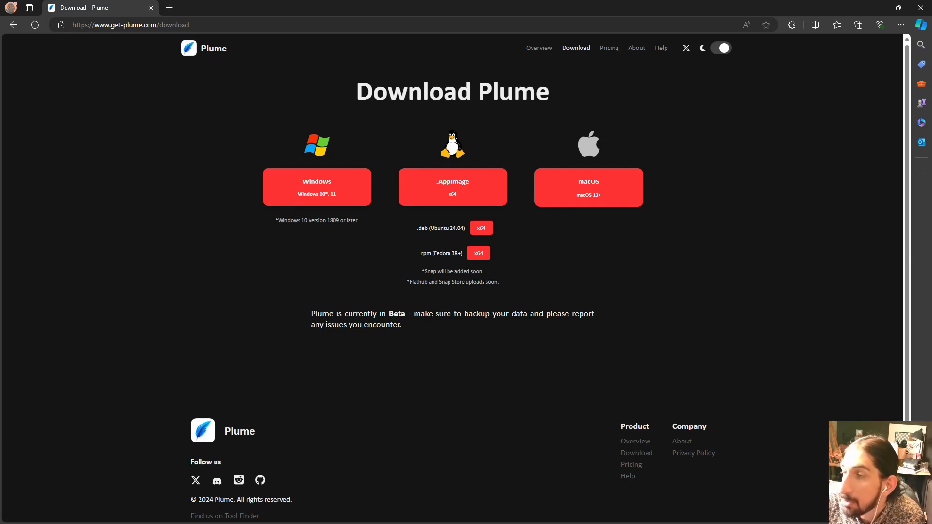
- Read Plume's About page and visit the developer's previous note-taking app site in a new tab
left_click(635, 48)
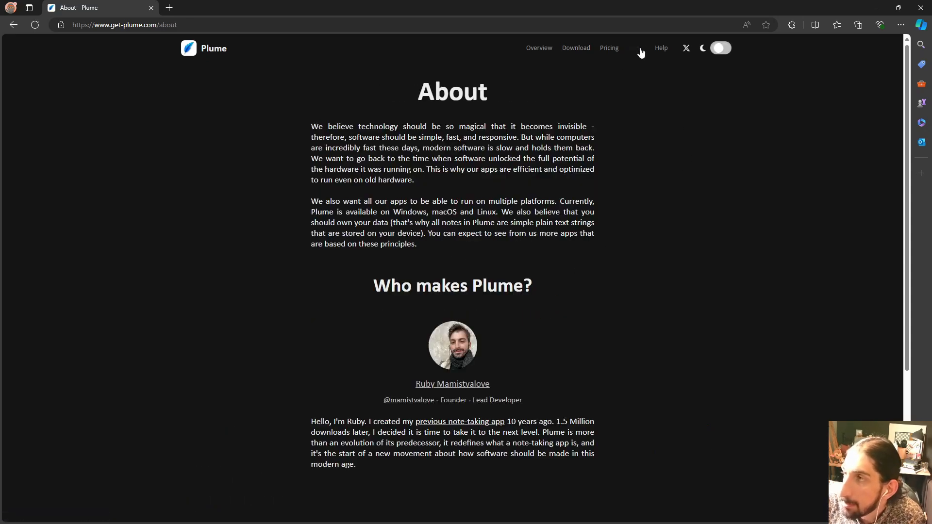
scroll("down", 3)
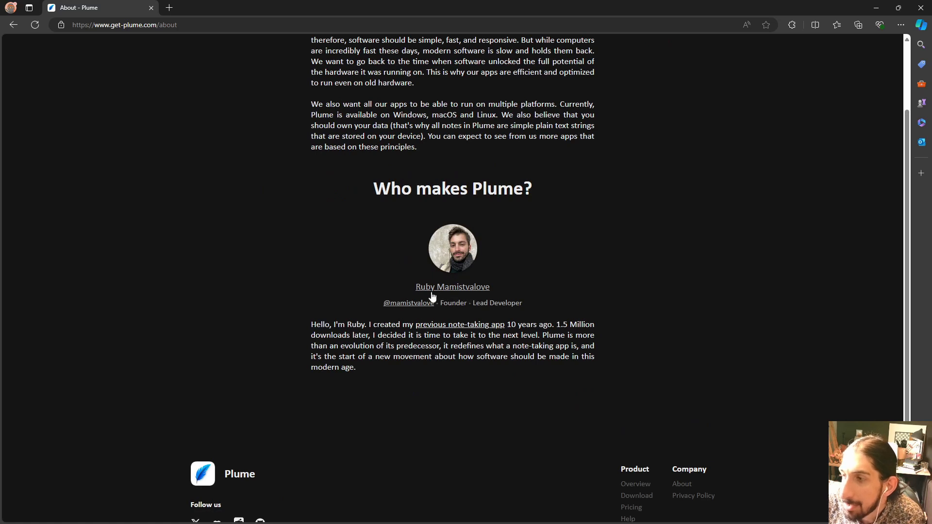
mouse_move(455, 331)
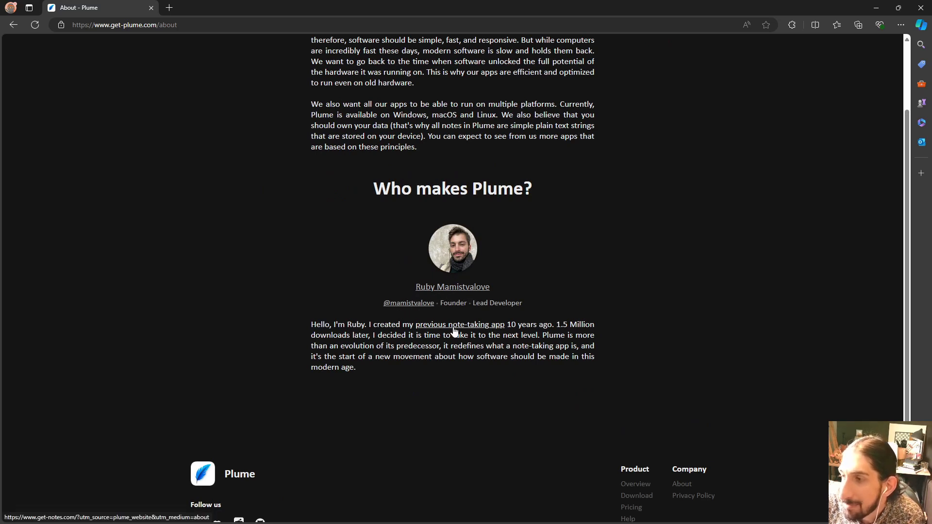
left_click(459, 324)
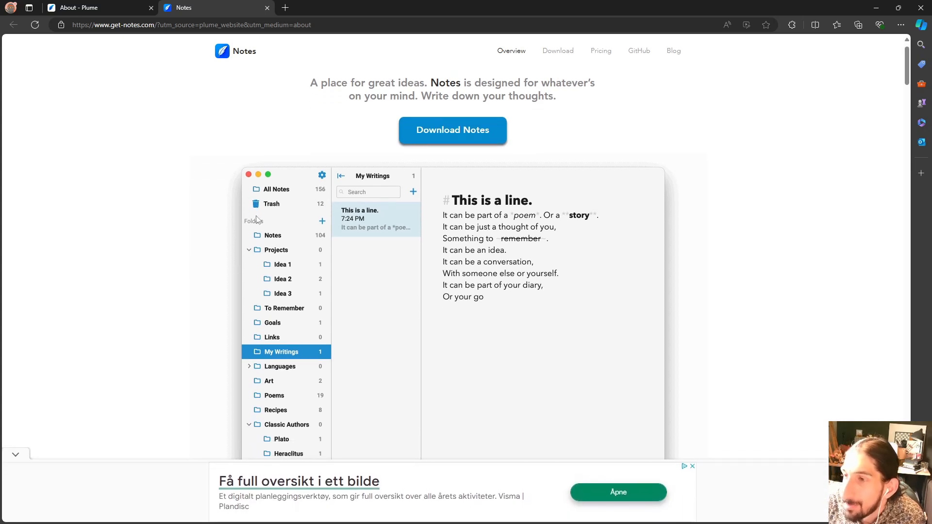
scroll("down", 3)
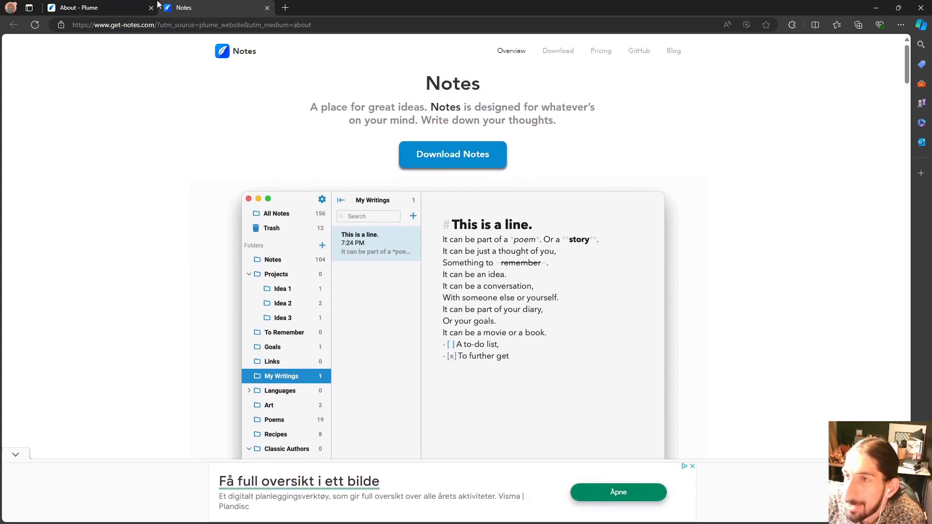
left_click(80, 7)
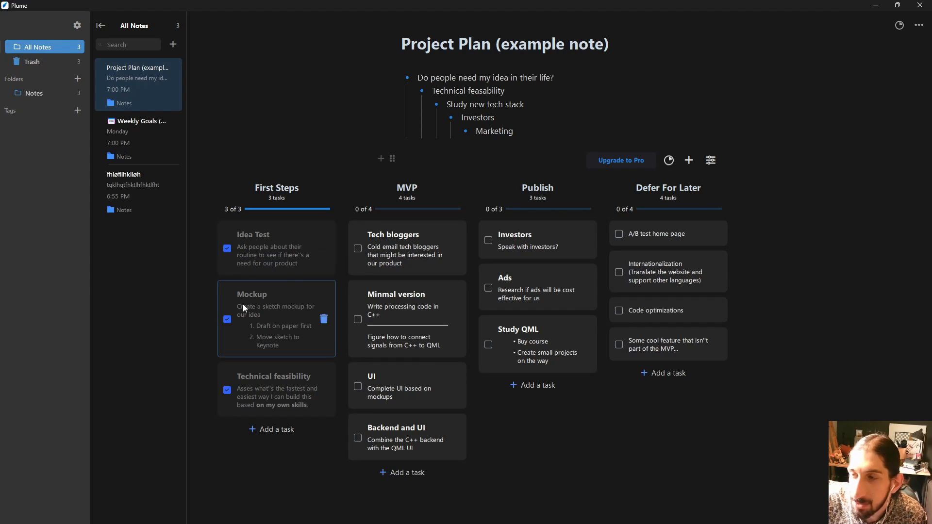
mouse_move(270, 219)
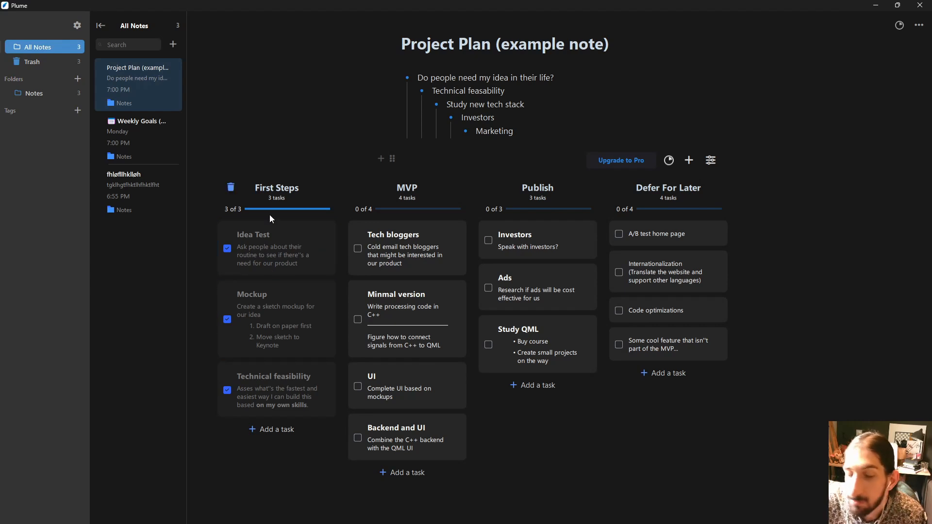
mouse_move(239, 248)
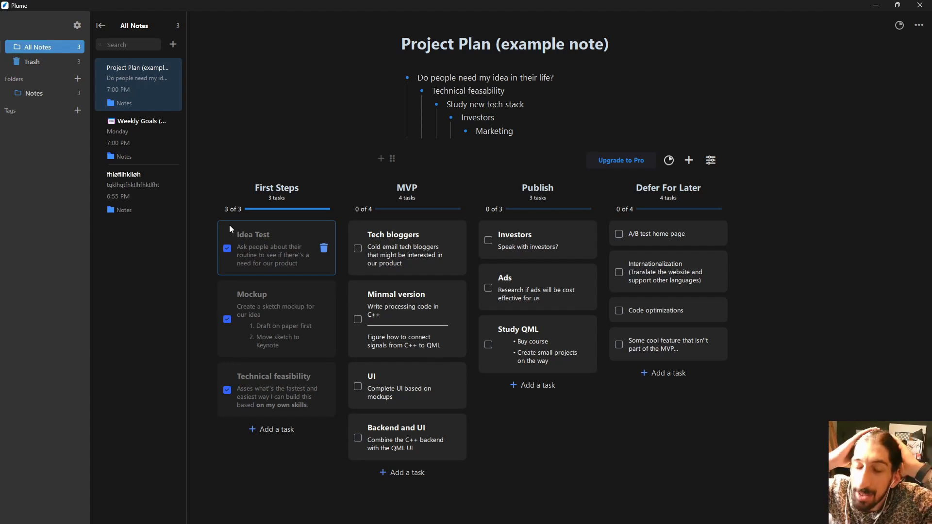
mouse_move(276, 247)
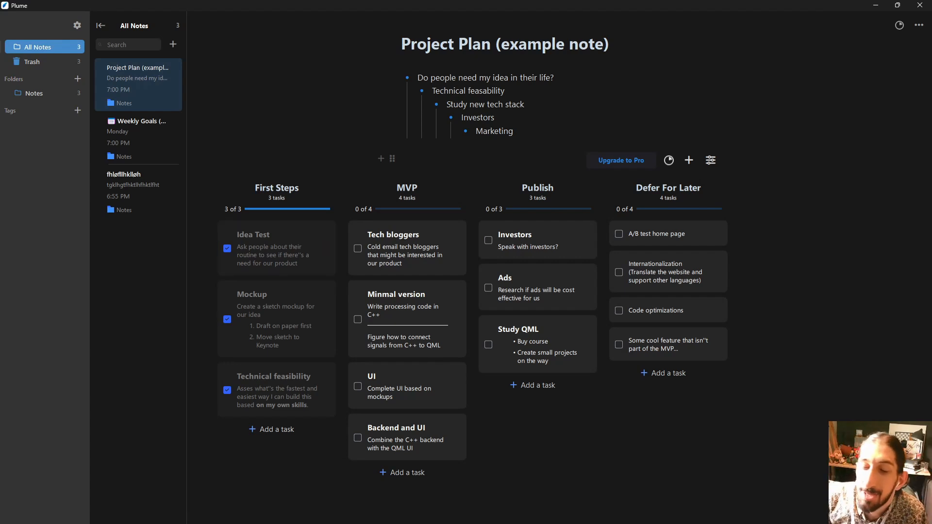